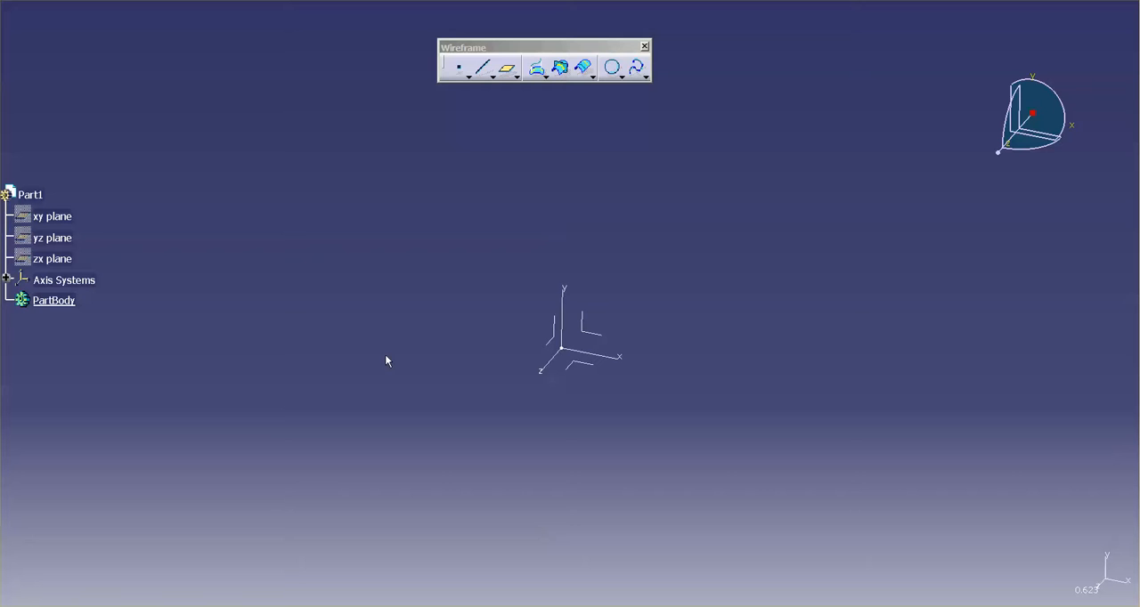
mouse_move(535, 417)
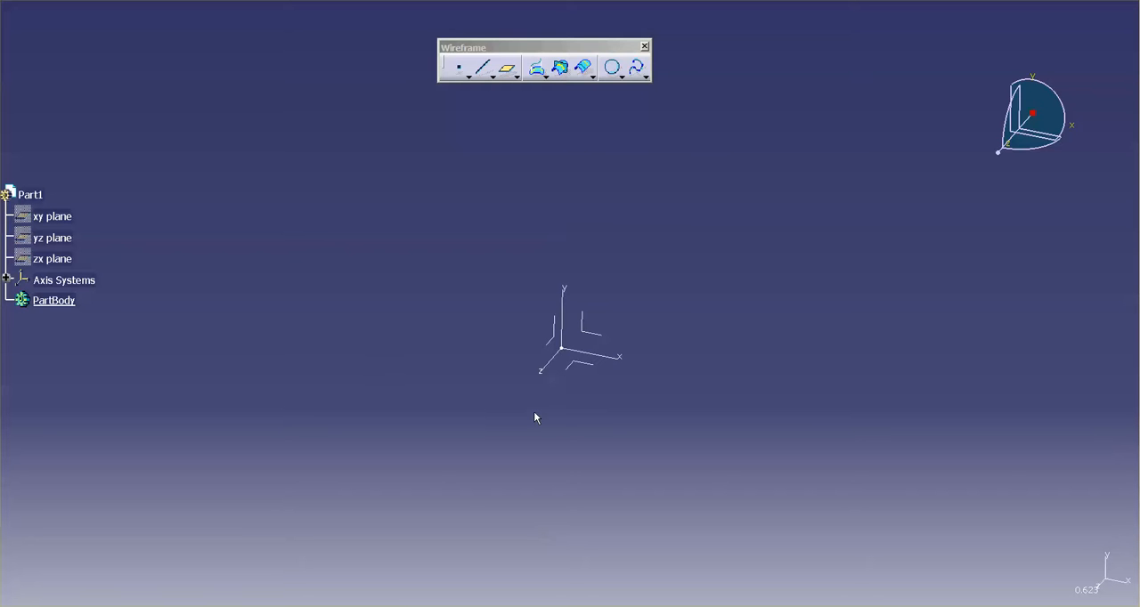
mouse_move(659, 357)
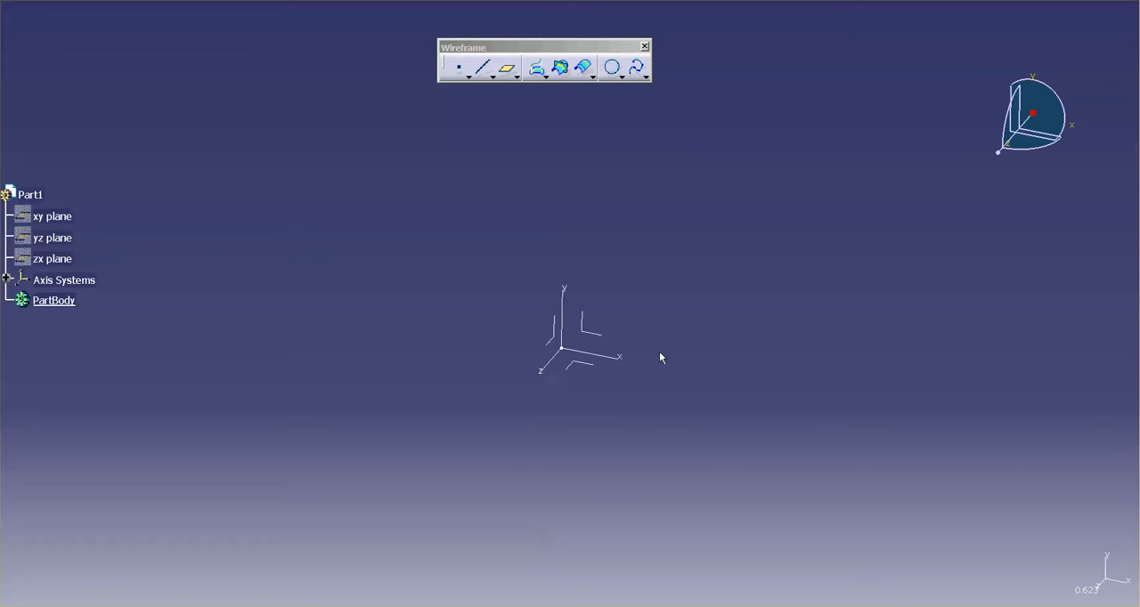
mouse_move(454, 352)
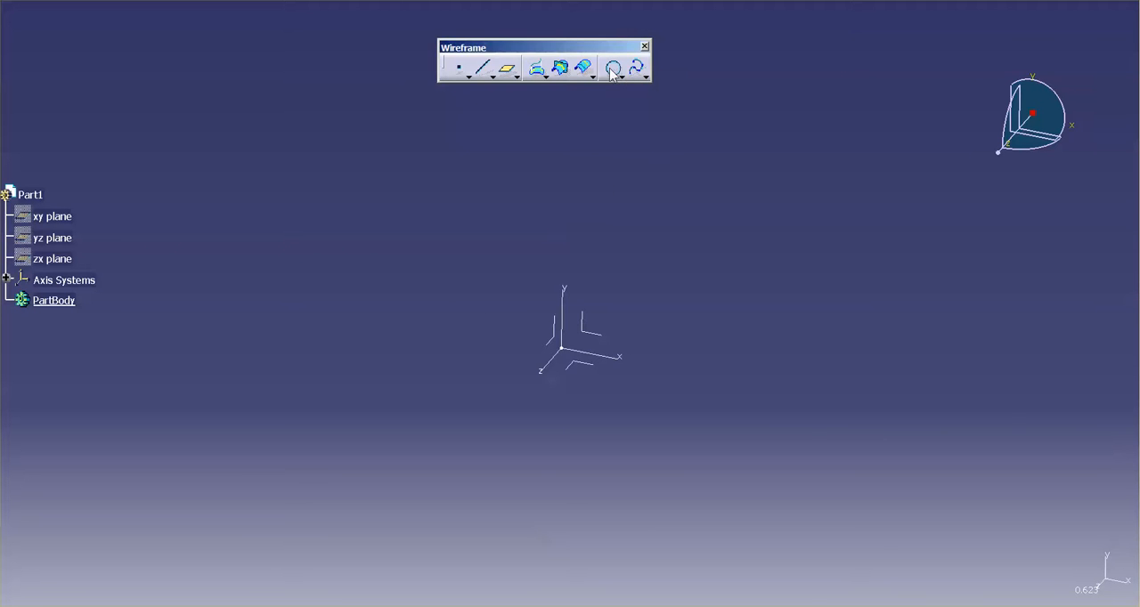
Start a circle definition centred on the origin, intended as a 67 mm half-circle.
click(613, 67)
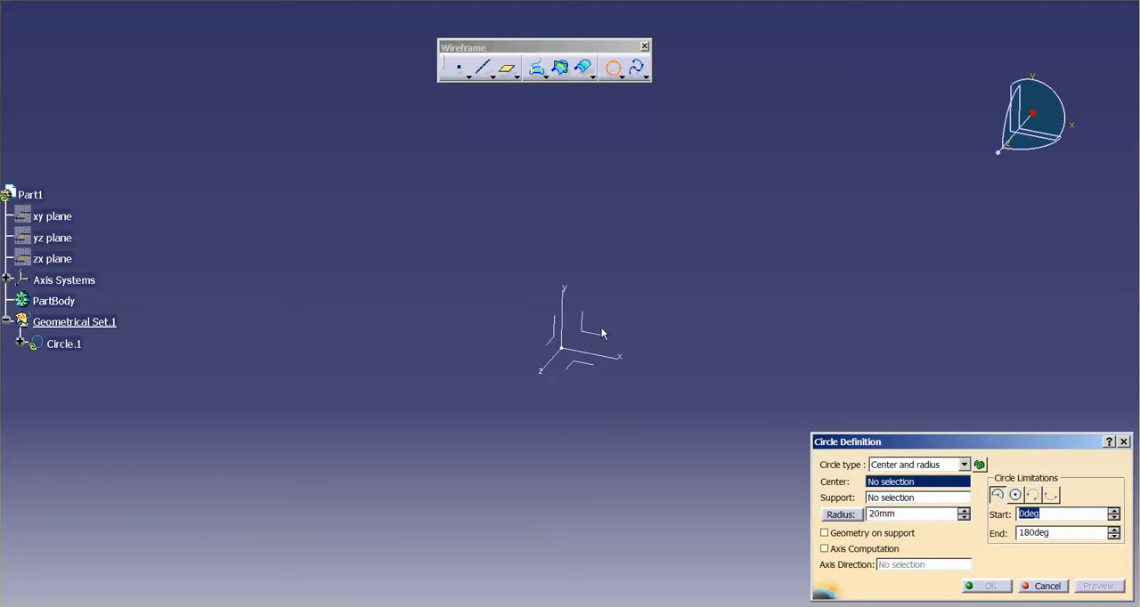
mouse_move(909, 466)
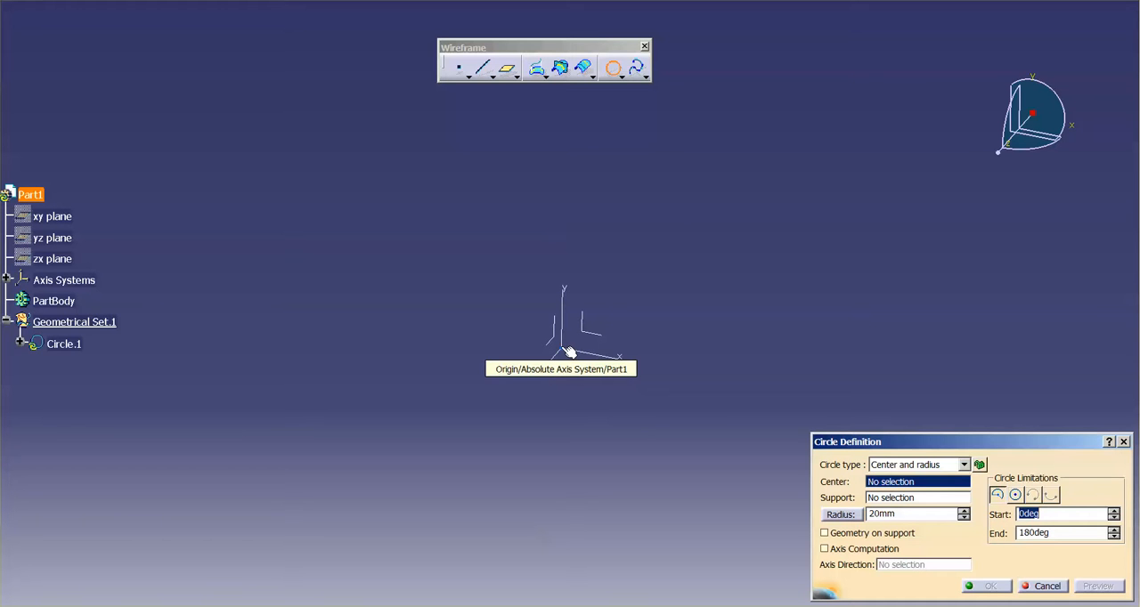
click(563, 354)
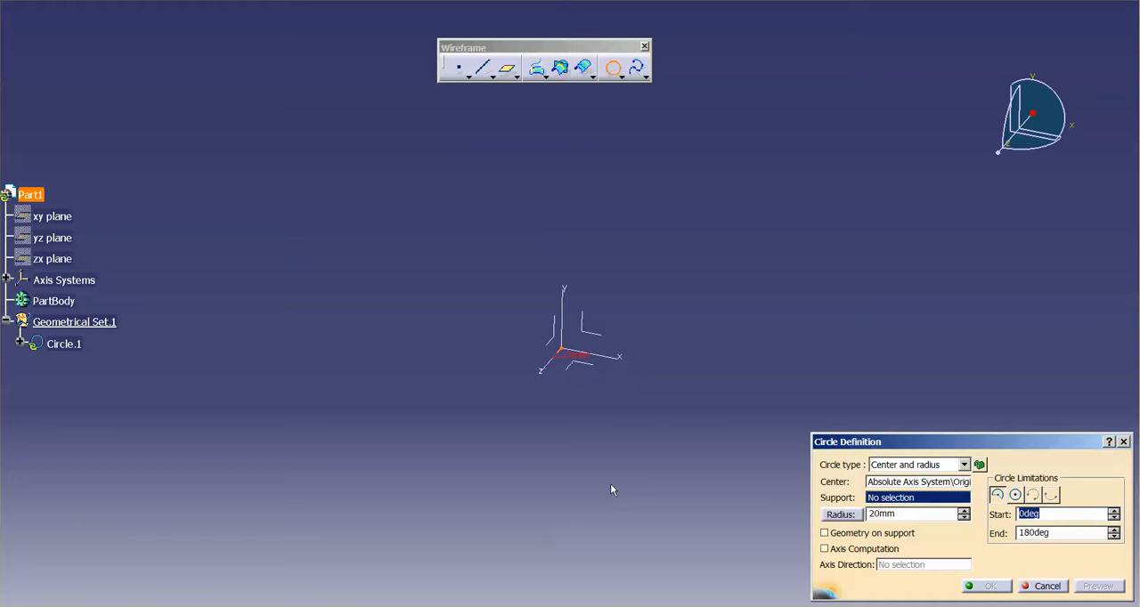
mouse_move(677, 369)
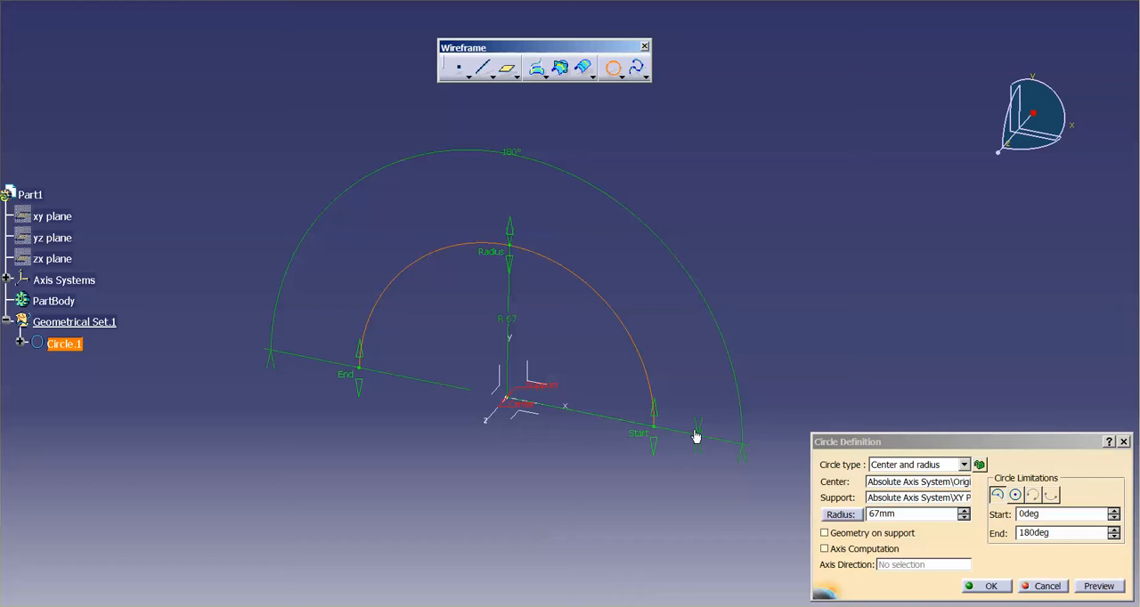
mouse_move(697, 437)
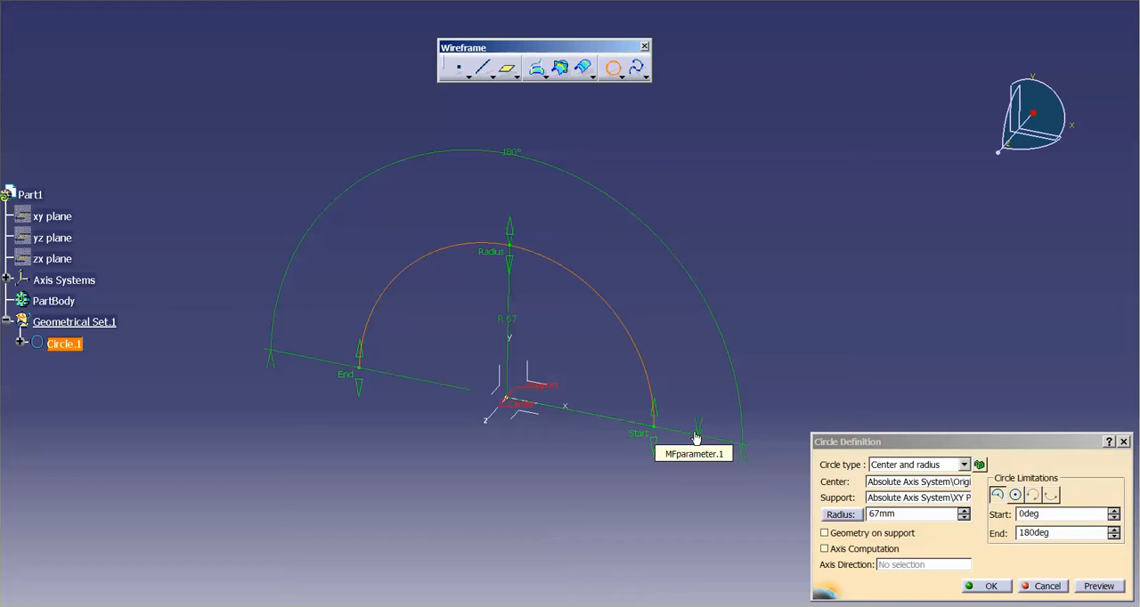
mouse_move(369, 378)
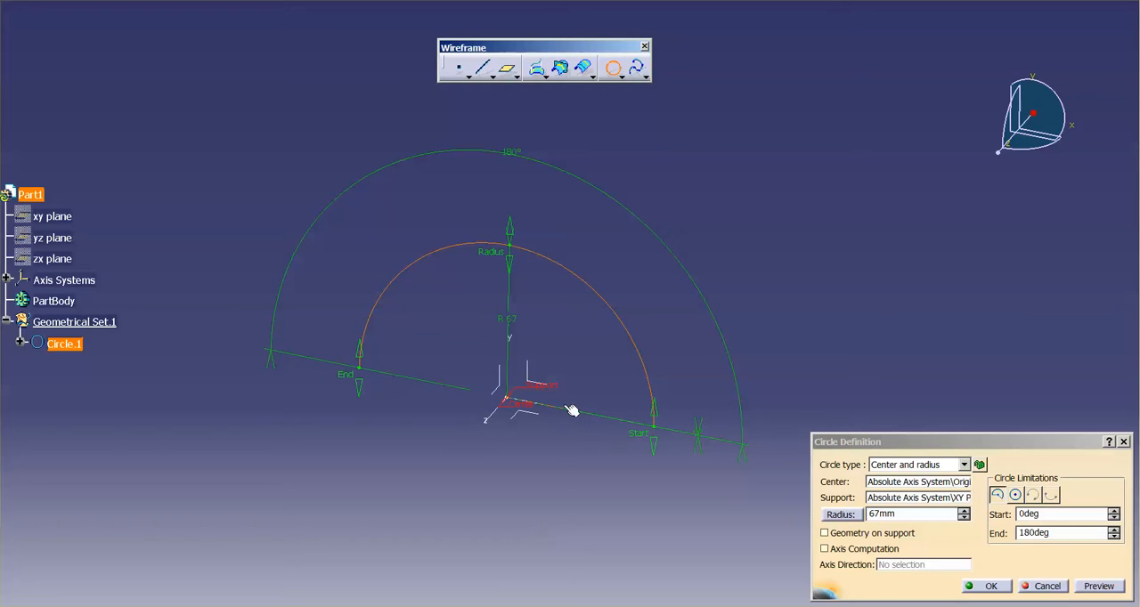
mouse_move(572, 410)
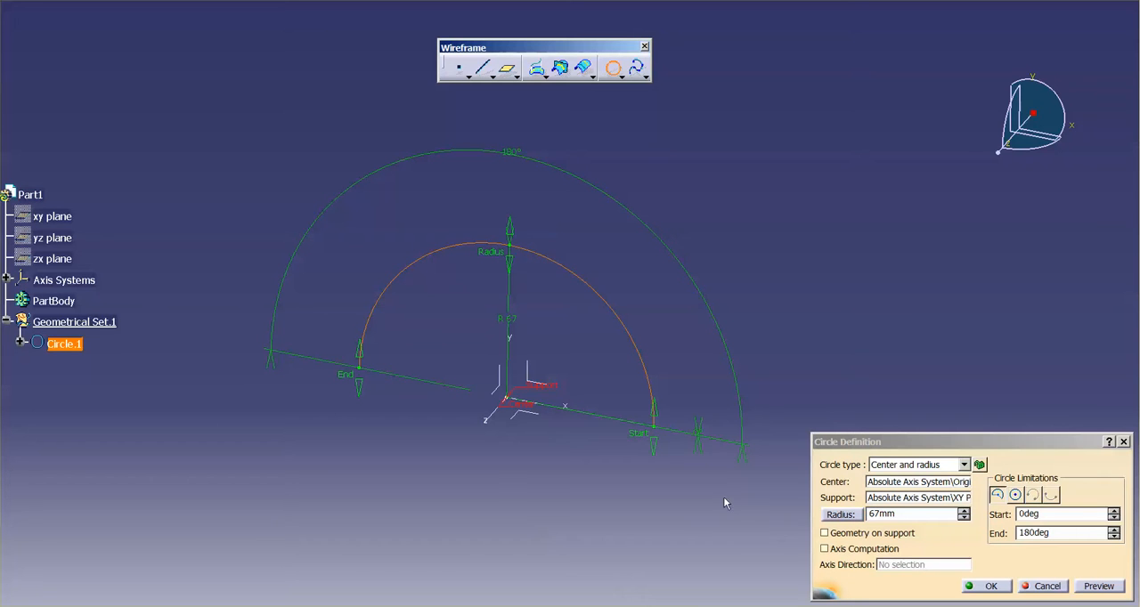
mouse_move(511, 261)
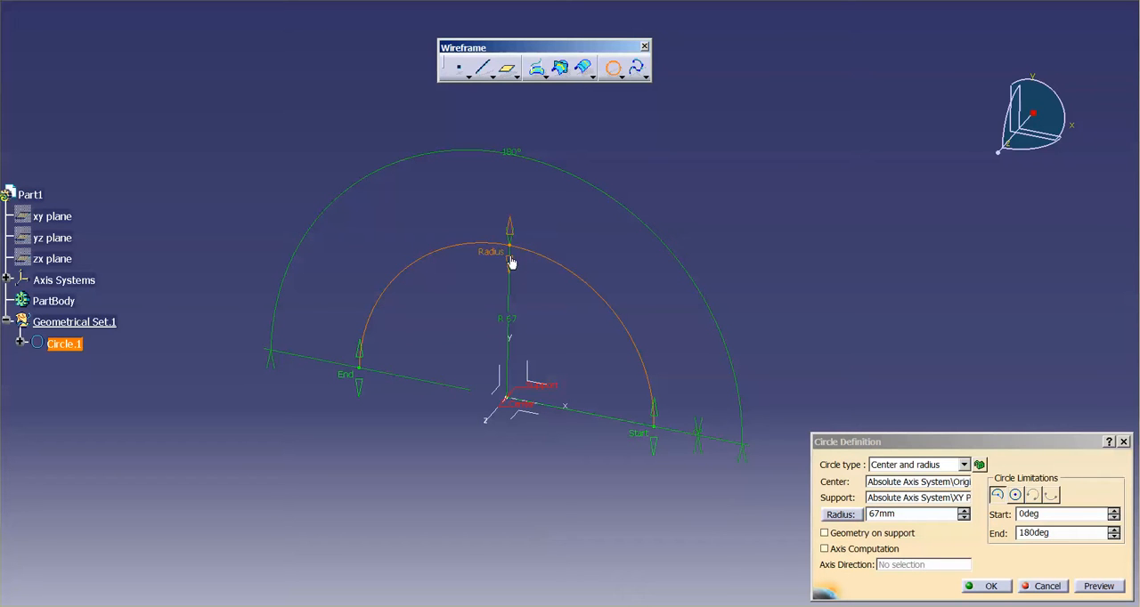
mouse_move(583, 536)
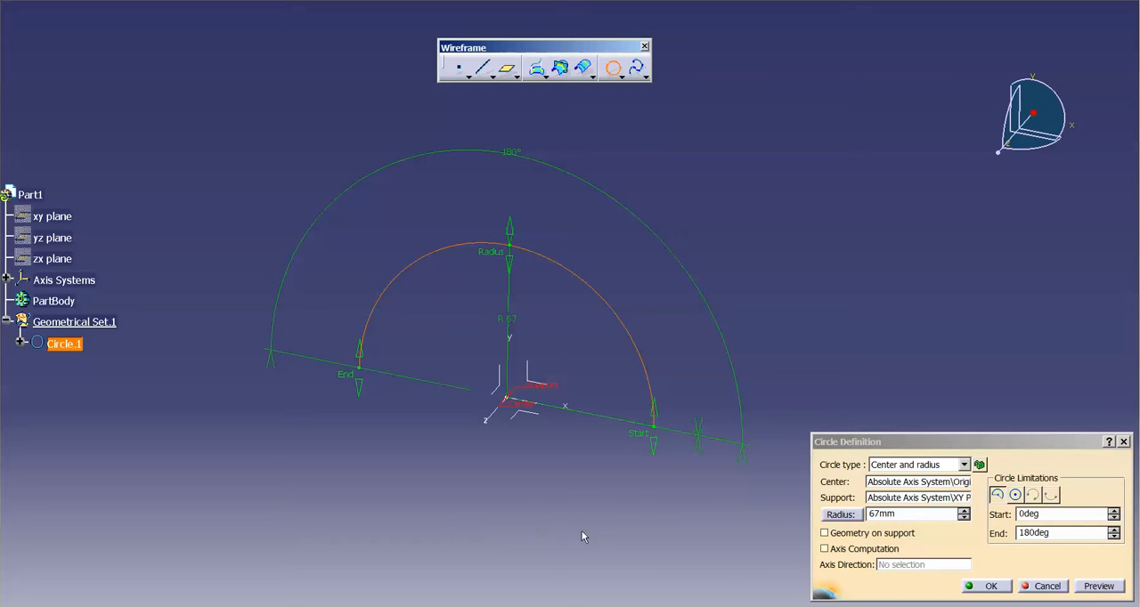
mouse_move(479, 407)
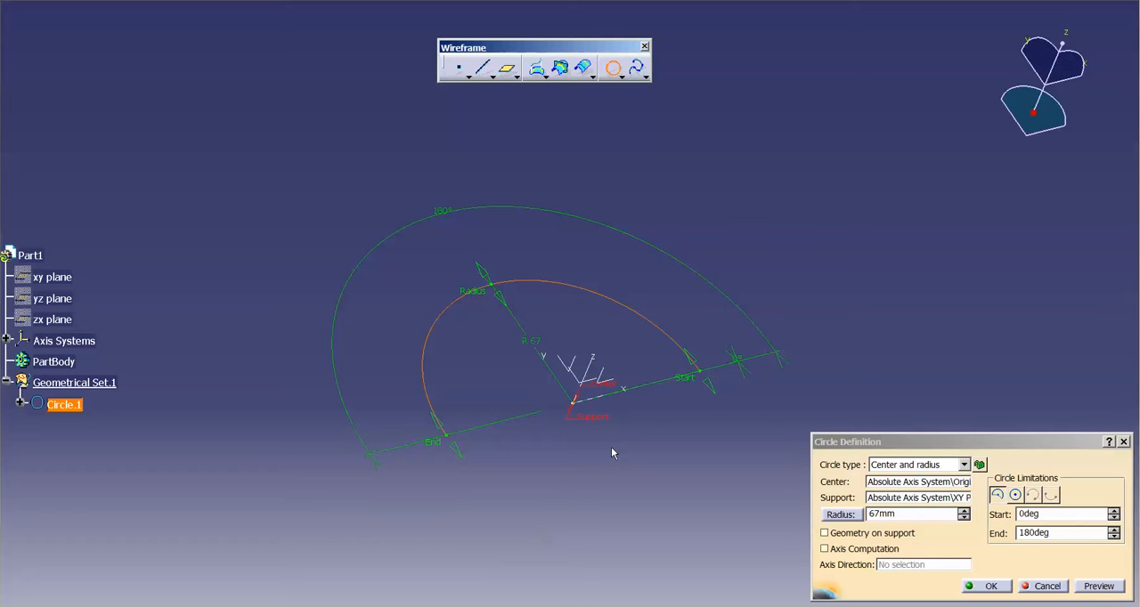
mouse_move(613, 445)
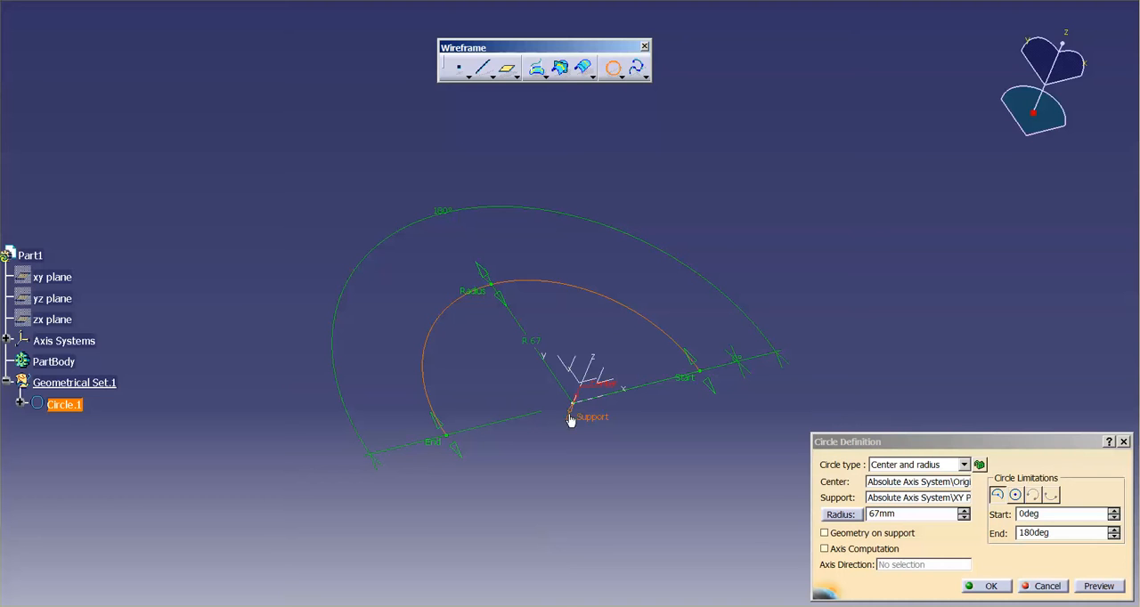
mouse_move(631, 320)
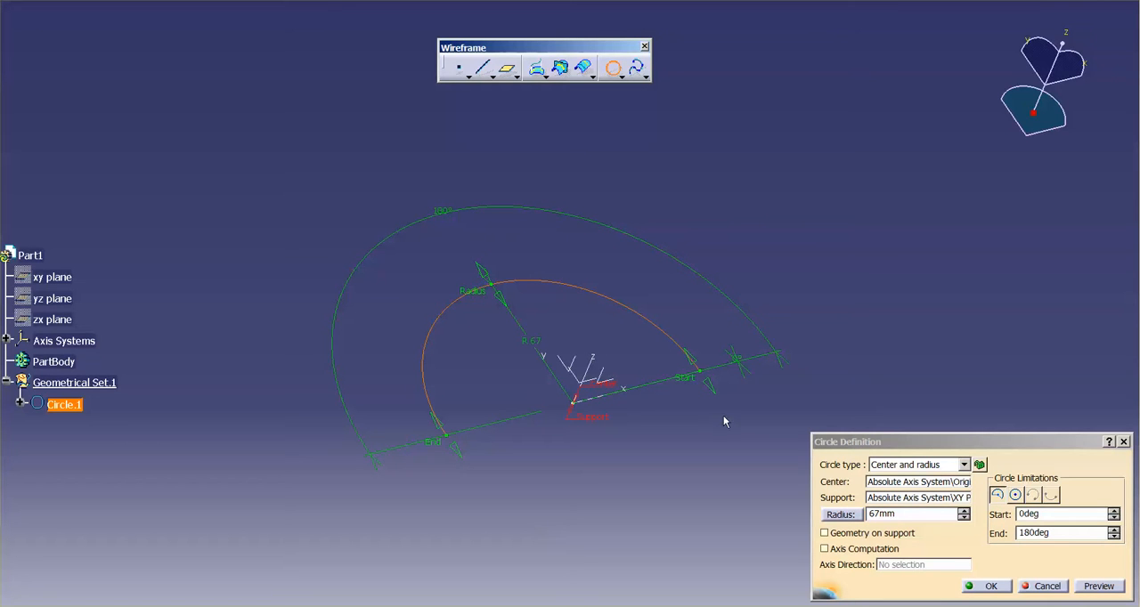
mouse_move(661, 485)
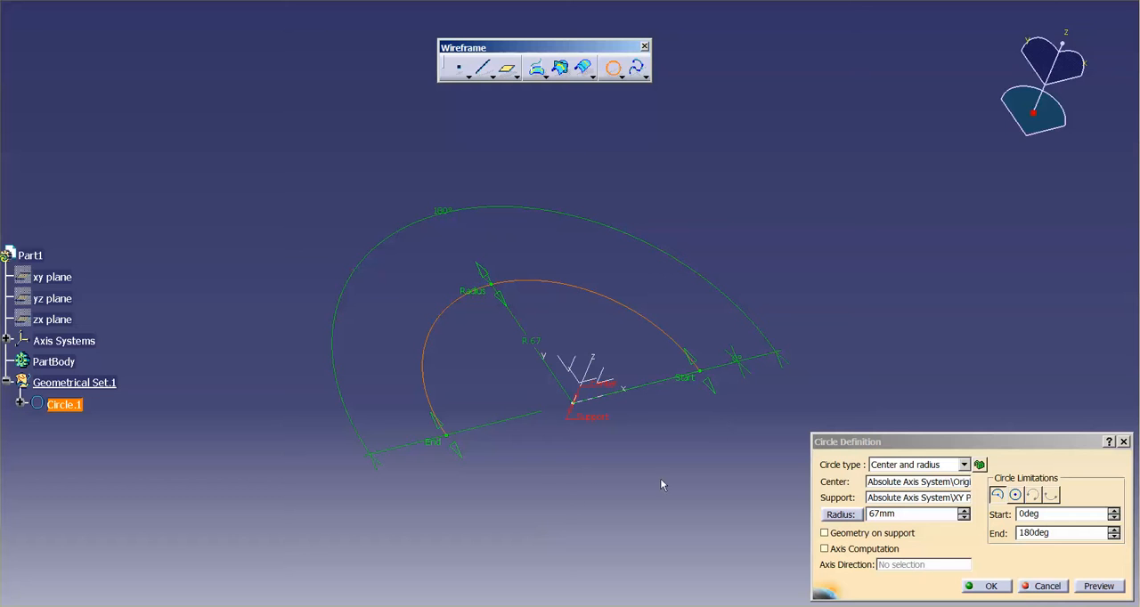
mouse_move(423, 434)
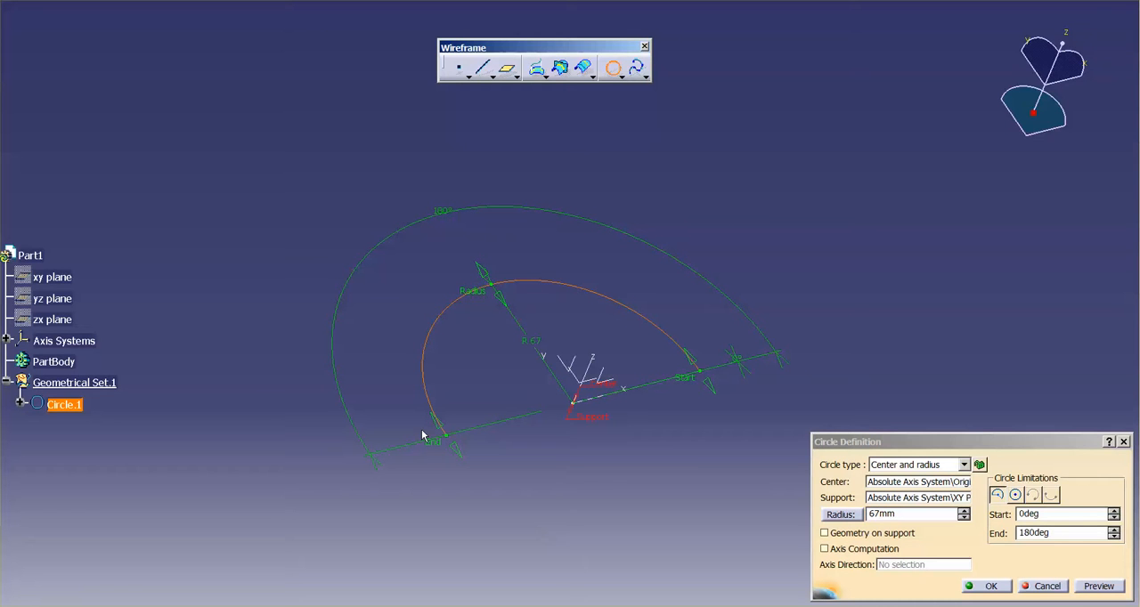
mouse_move(803, 460)
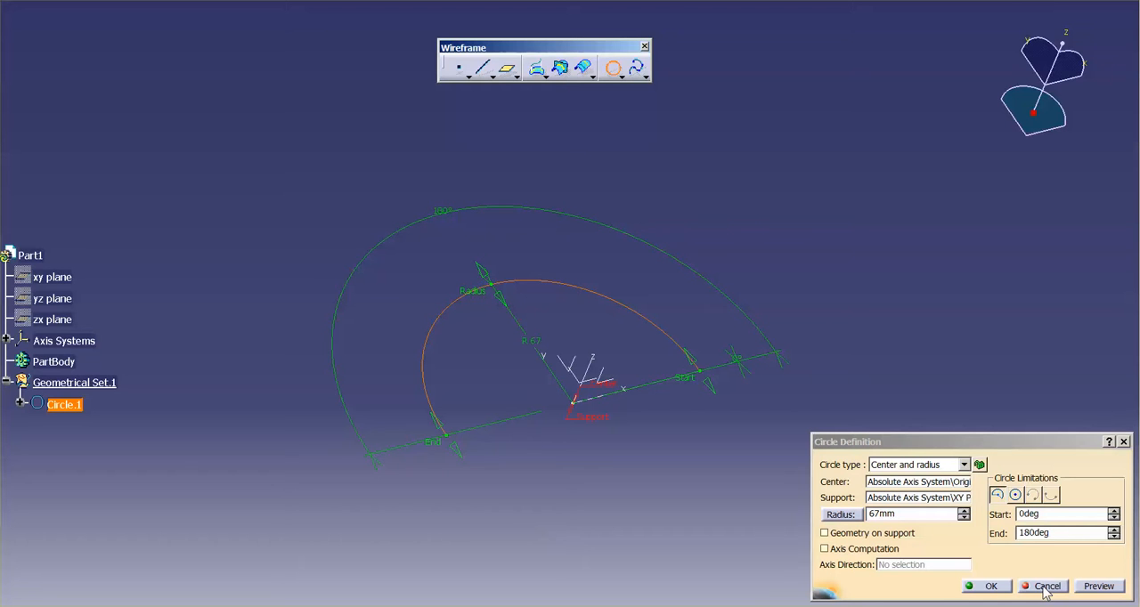
Cancel the circle and create Point.1 and Point.2 on the XY plane.
click(1046, 586)
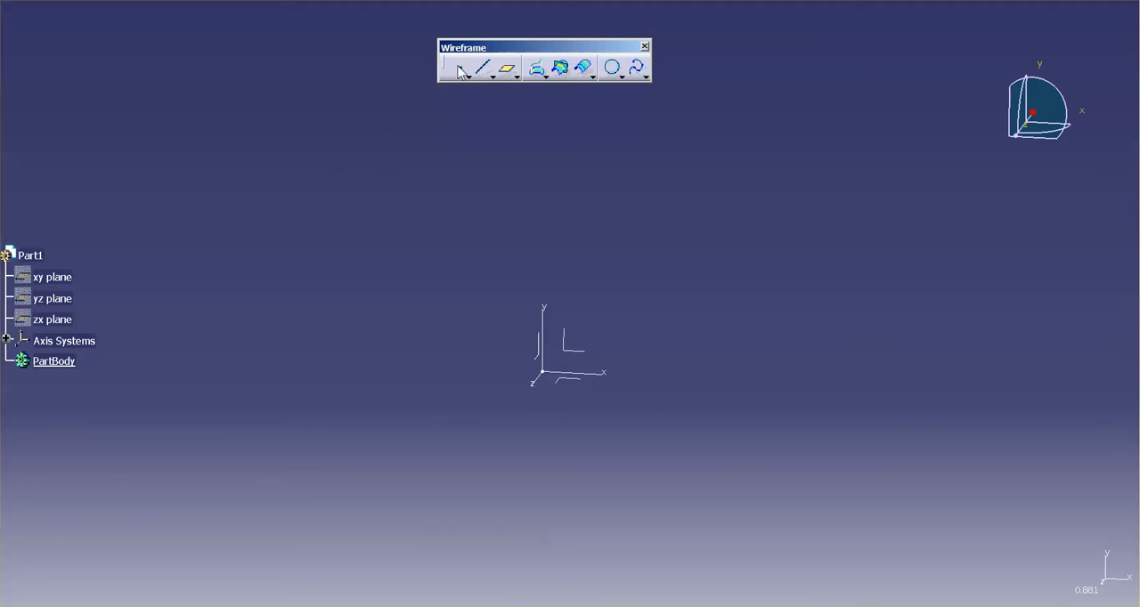
click(459, 67)
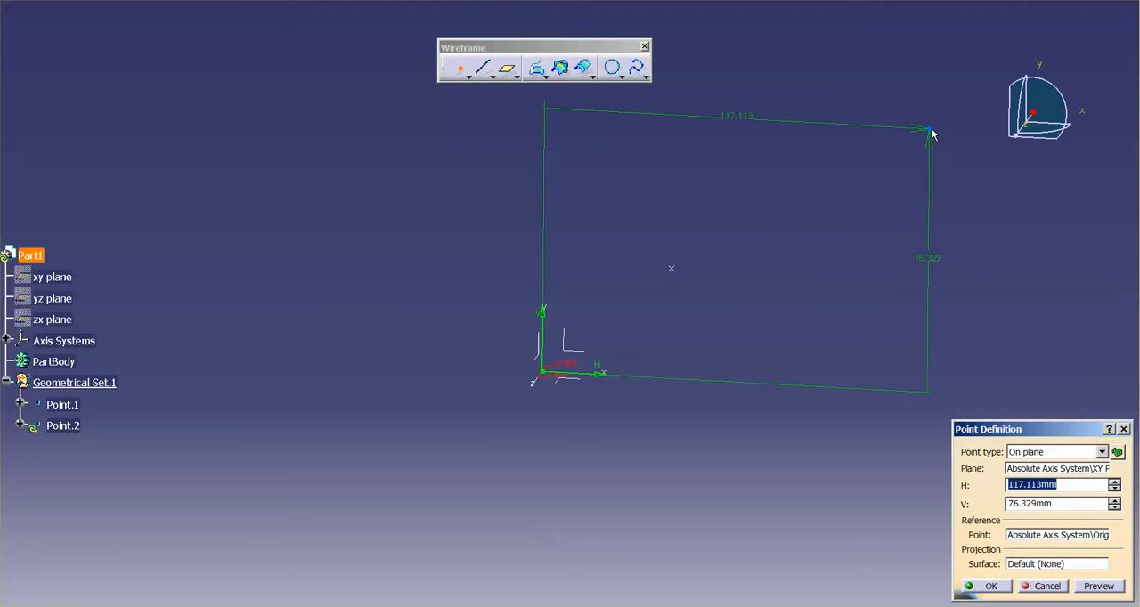
click(1046, 586)
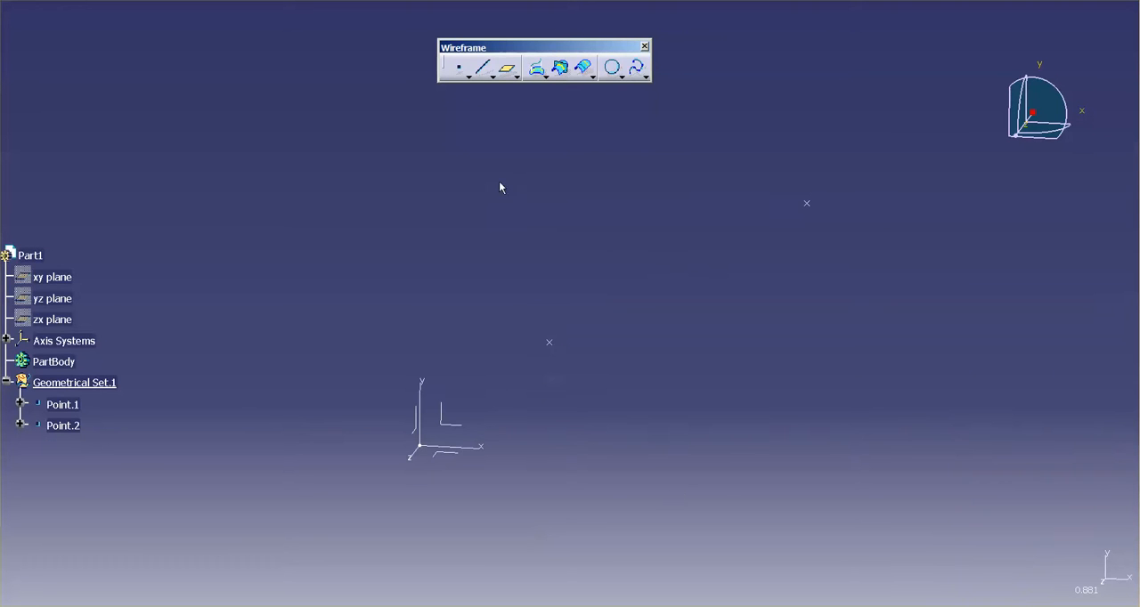
mouse_move(484, 68)
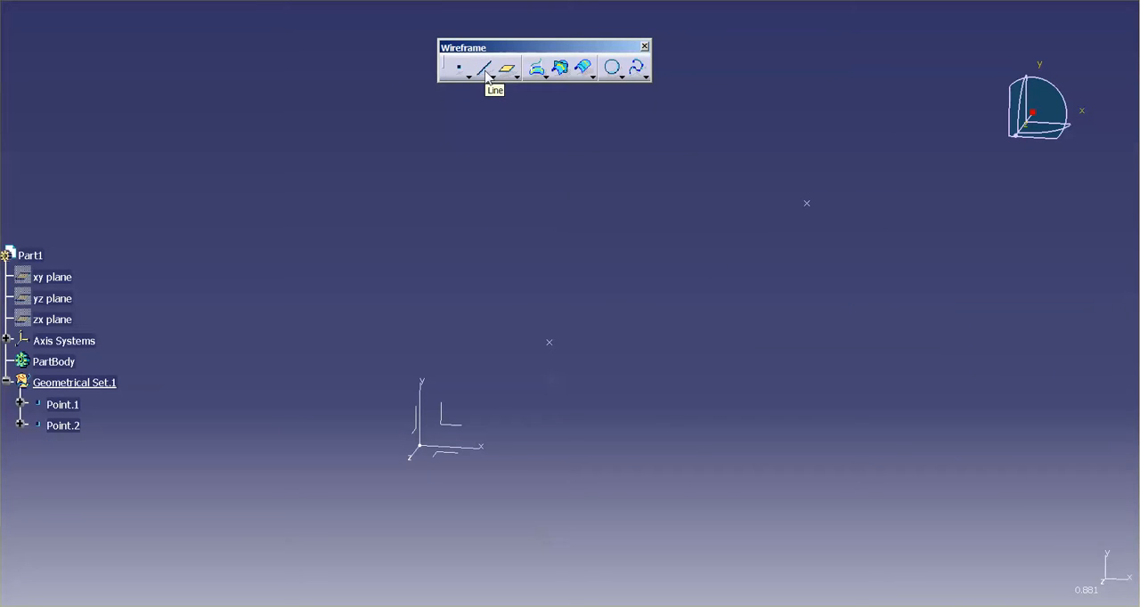
Create Line.1 as a Point-Point line from Point.1 to Point.2.
click(485, 68)
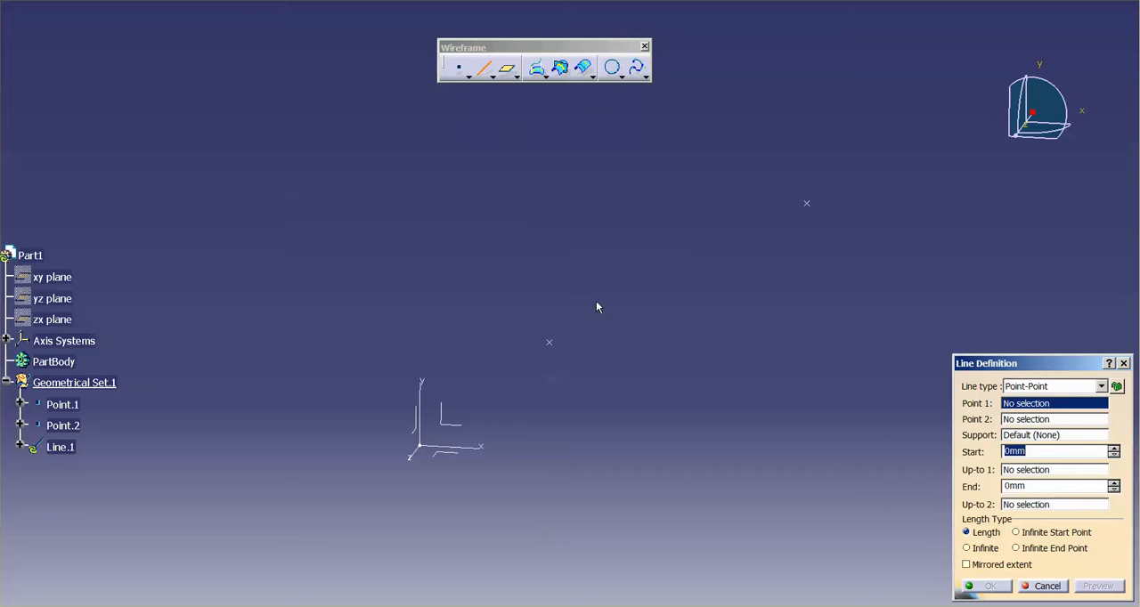
mouse_move(585, 321)
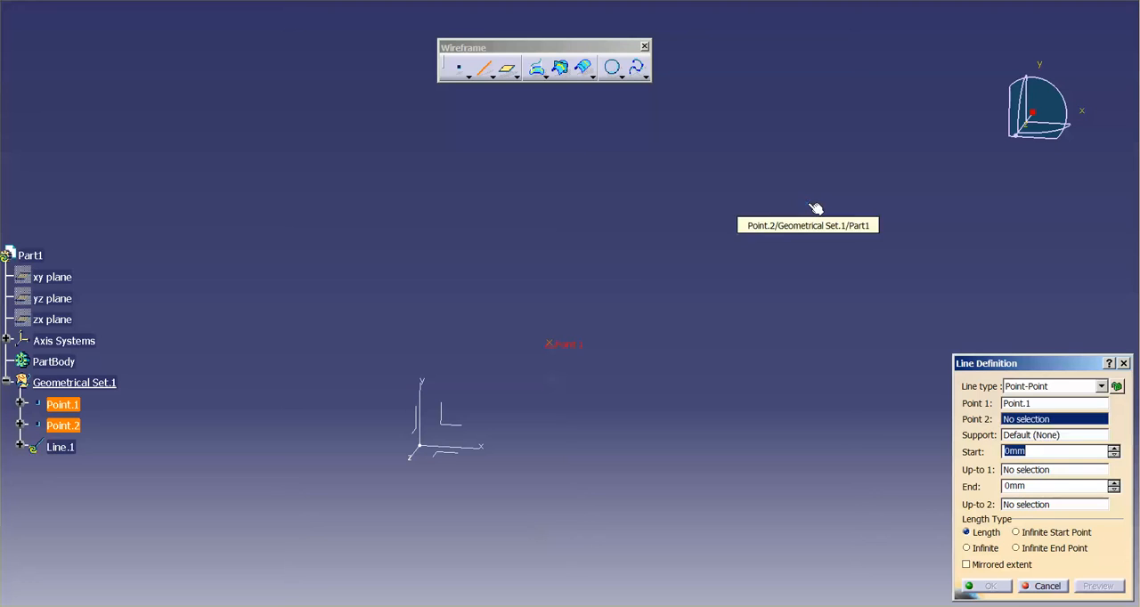
click(806, 205)
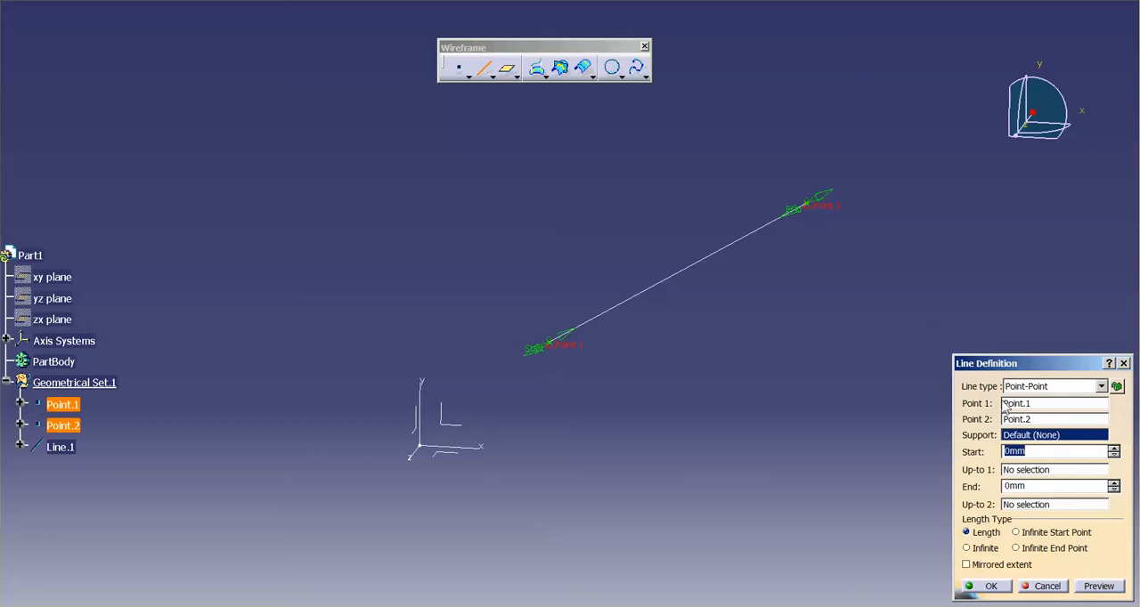
mouse_move(937, 392)
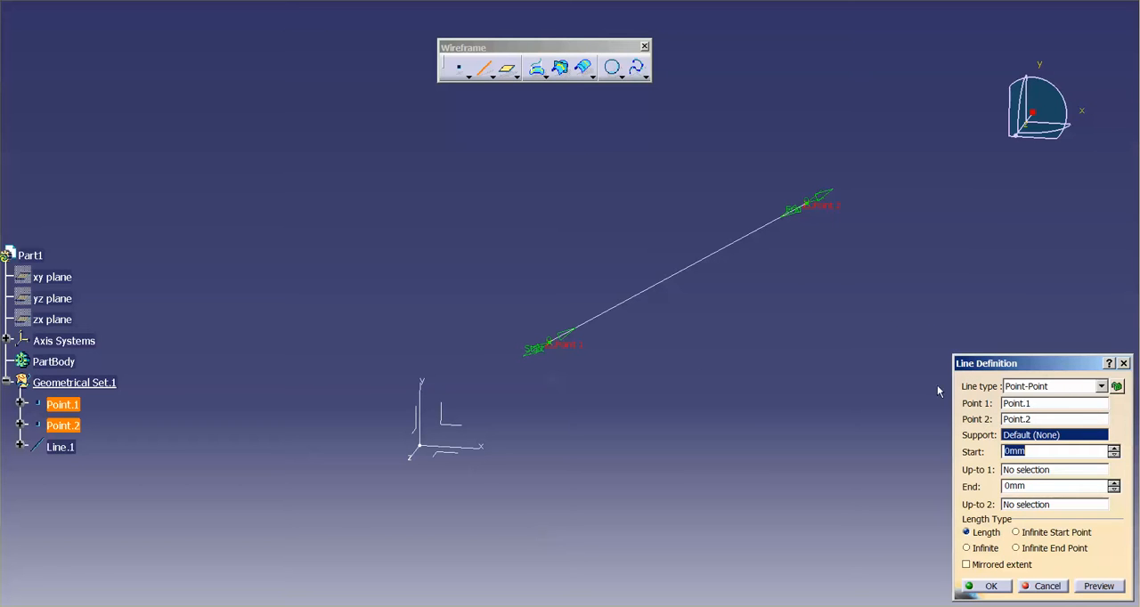
mouse_move(810, 221)
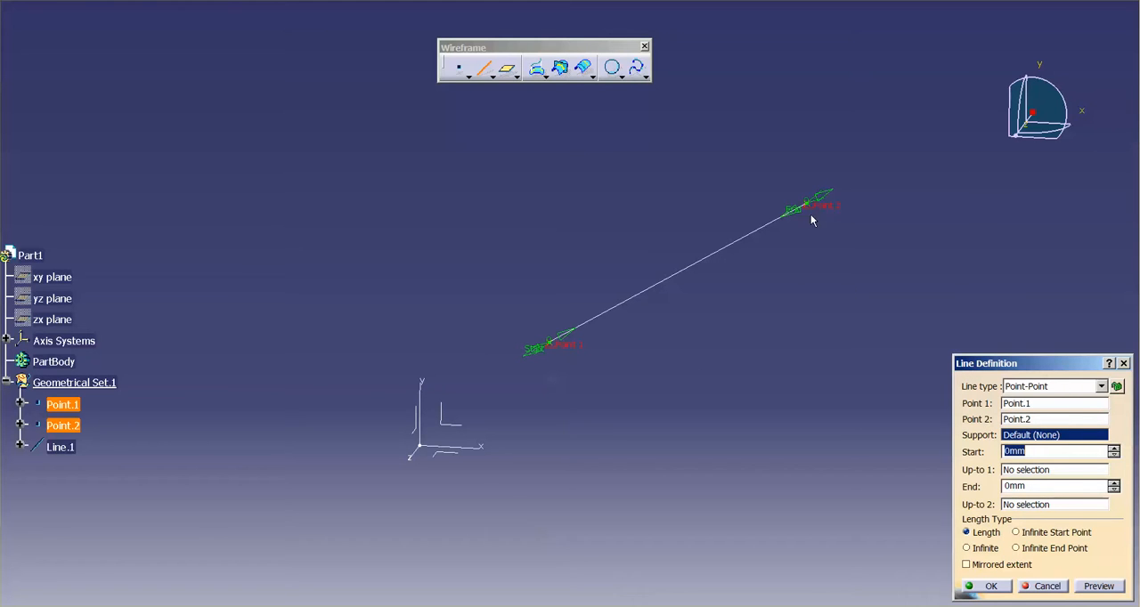
mouse_move(788, 228)
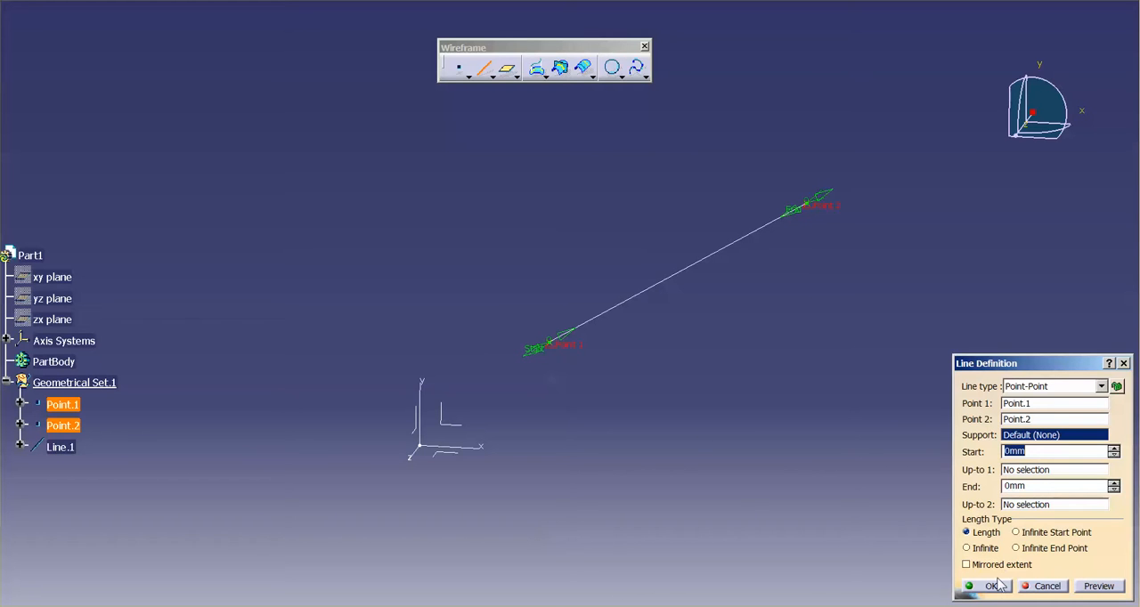
click(988, 586)
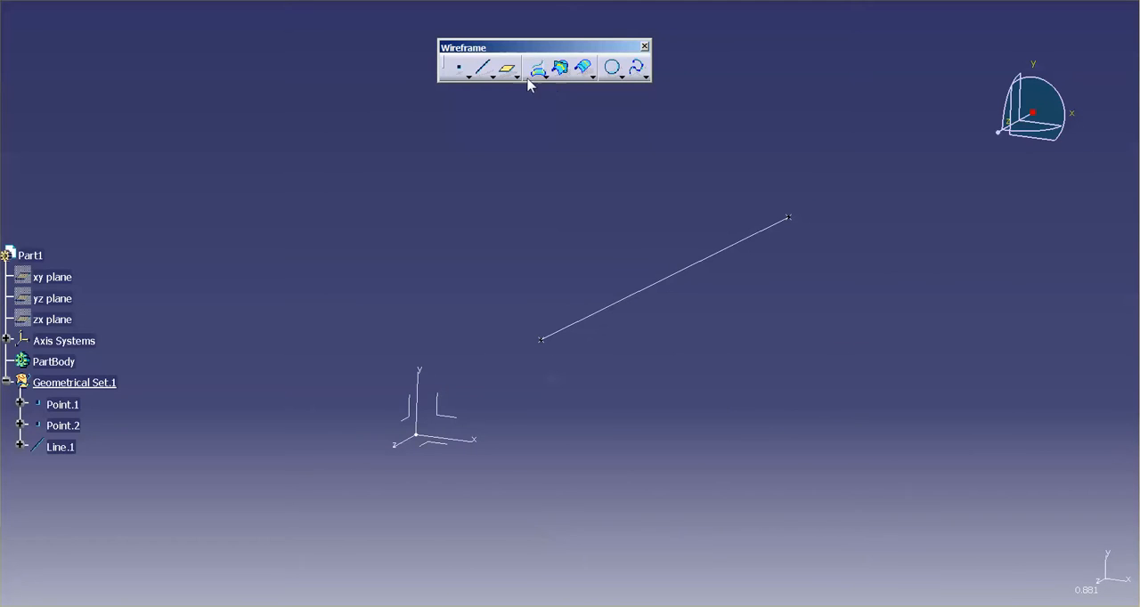
Add Plane.1 normal to Line.1 at Point.1, then cancel a 58 mm circle on it.
click(508, 68)
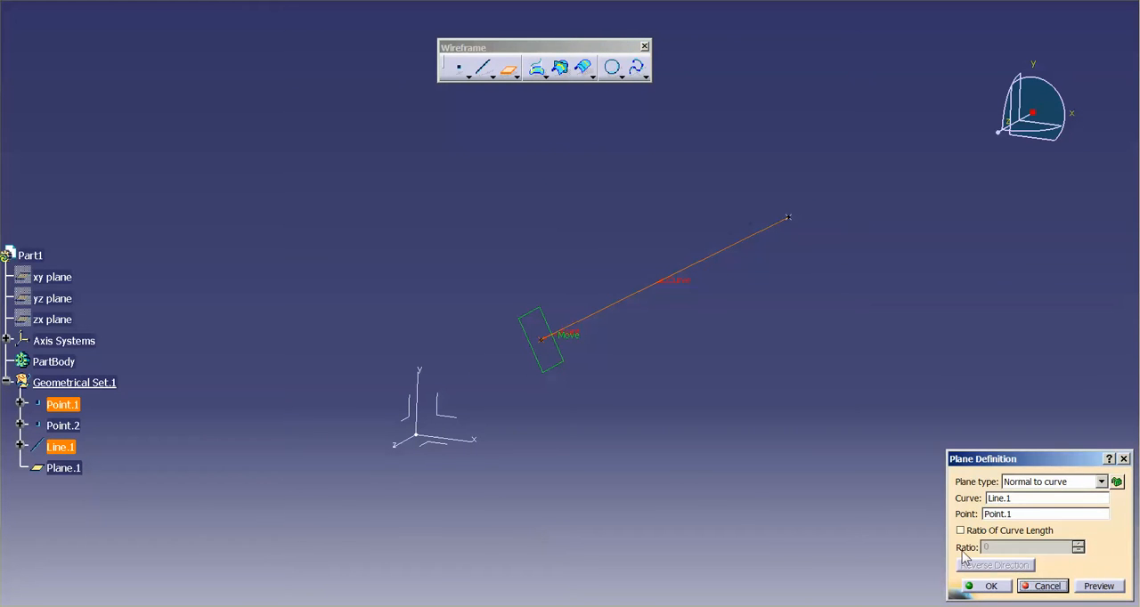
click(989, 586)
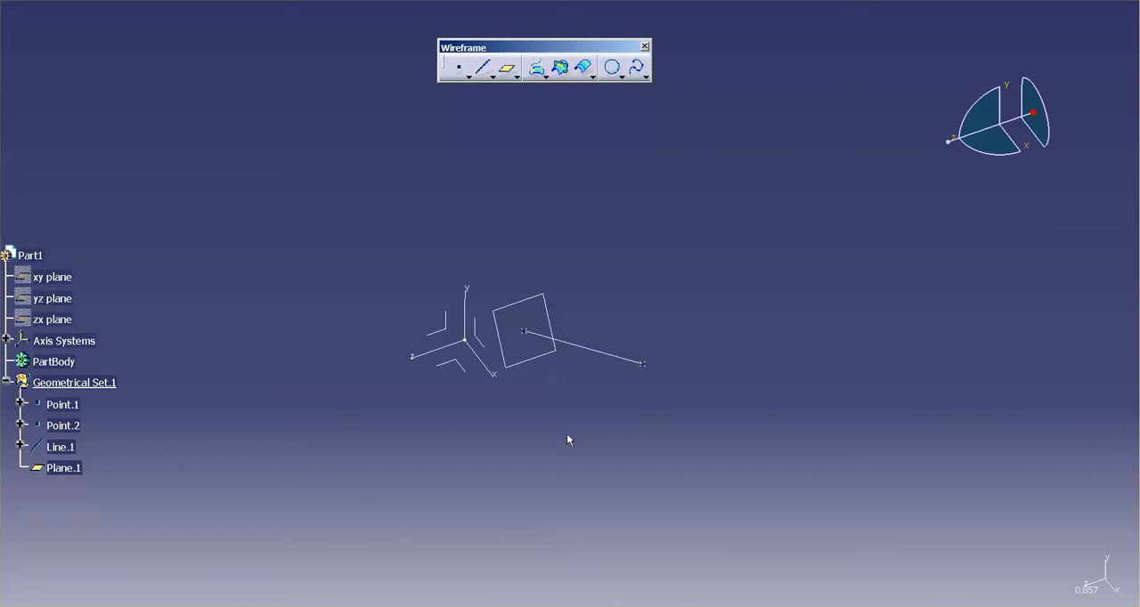
click(612, 68)
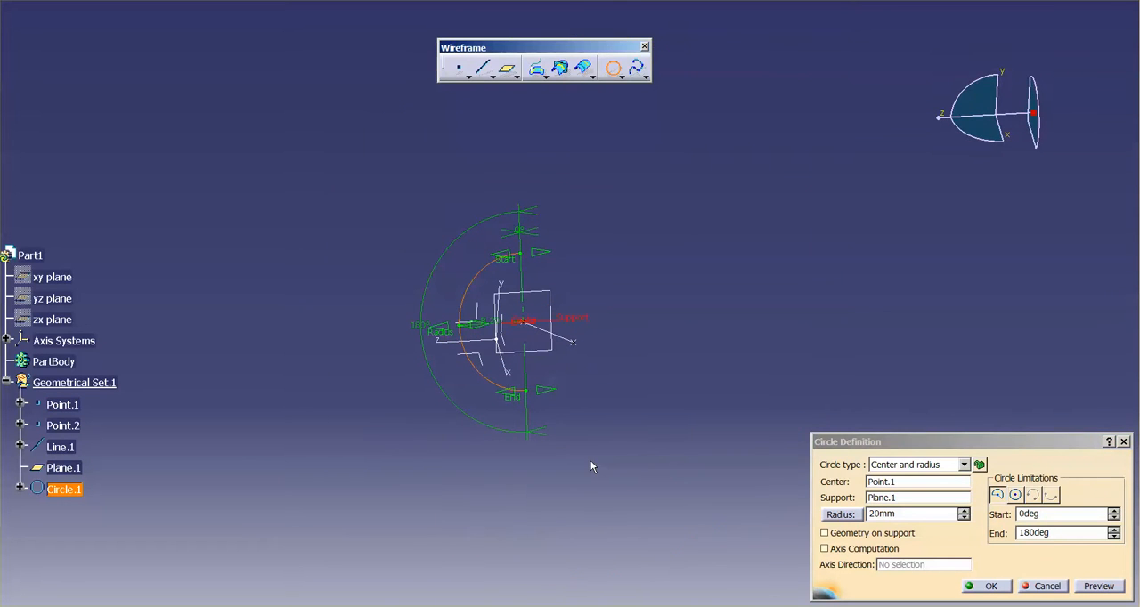
mouse_move(561, 368)
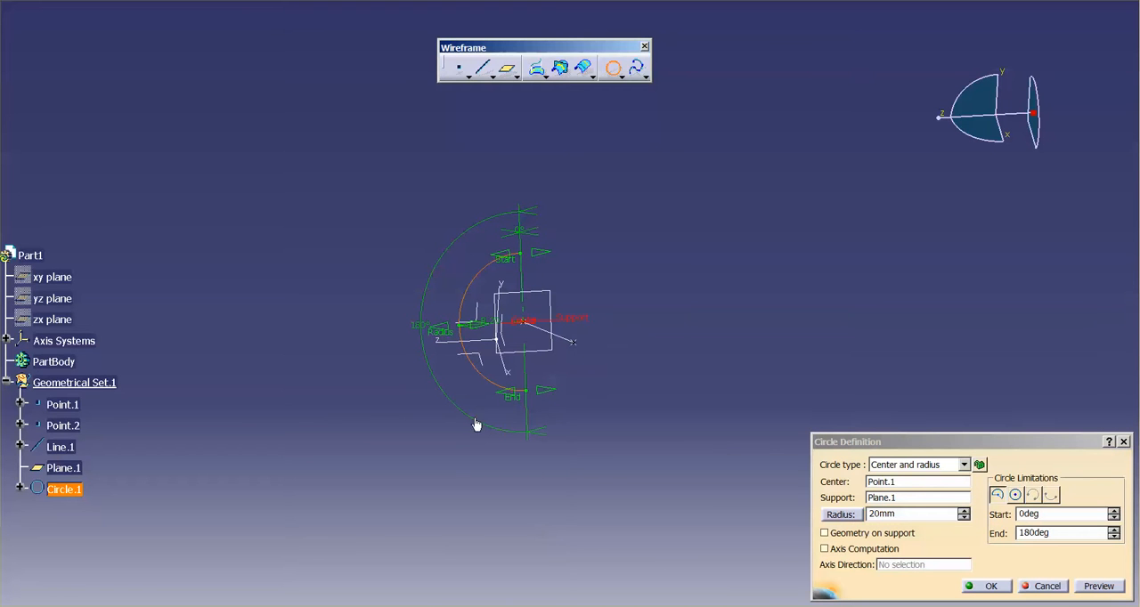
mouse_move(570, 264)
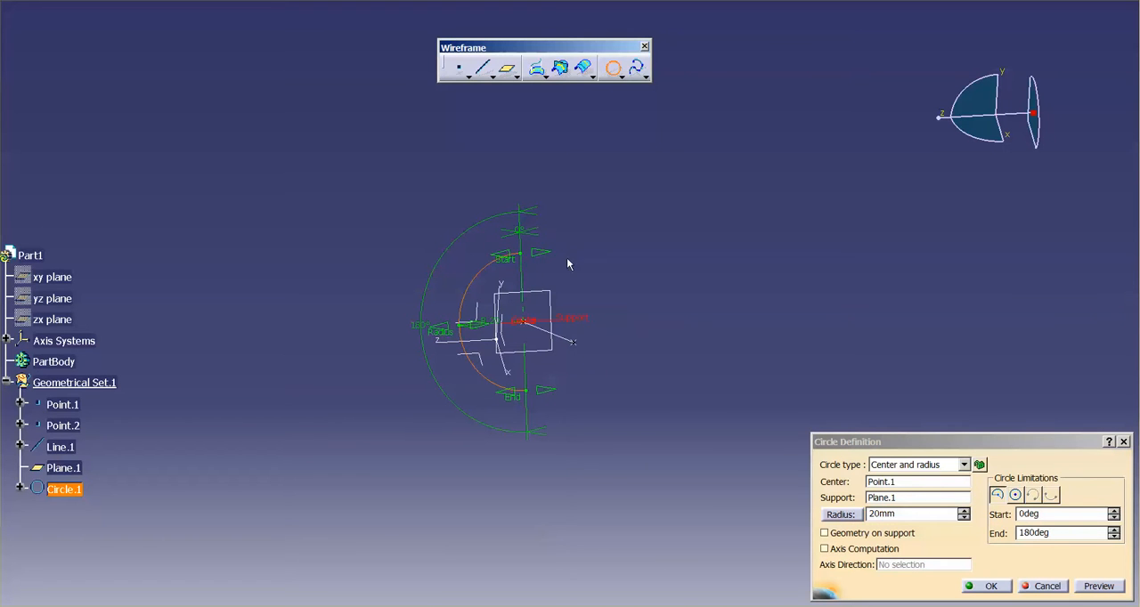
mouse_move(481, 426)
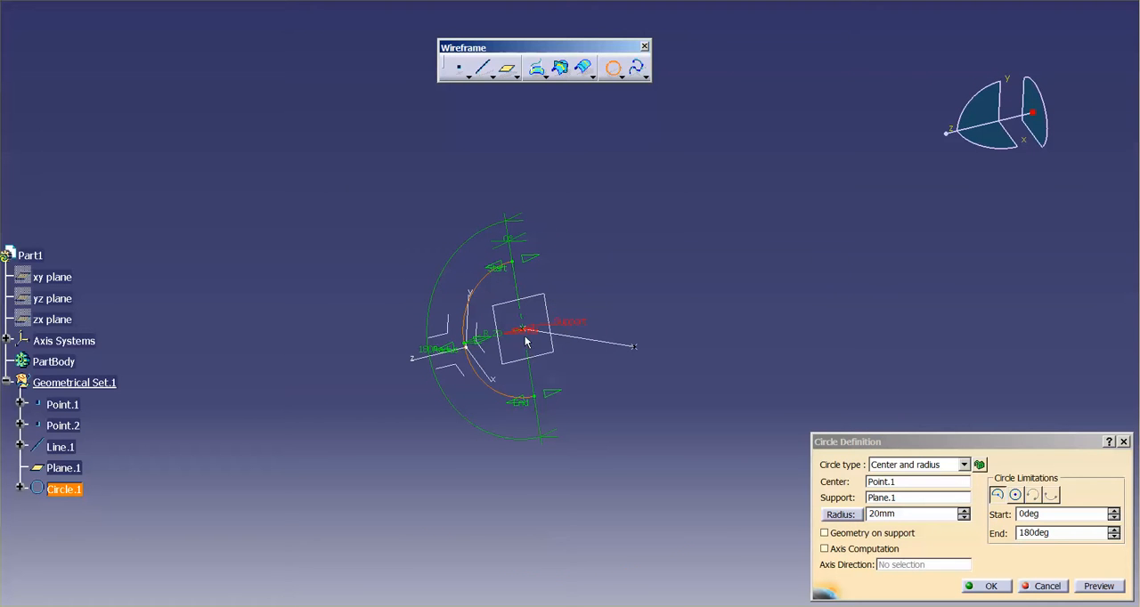
mouse_move(632, 432)
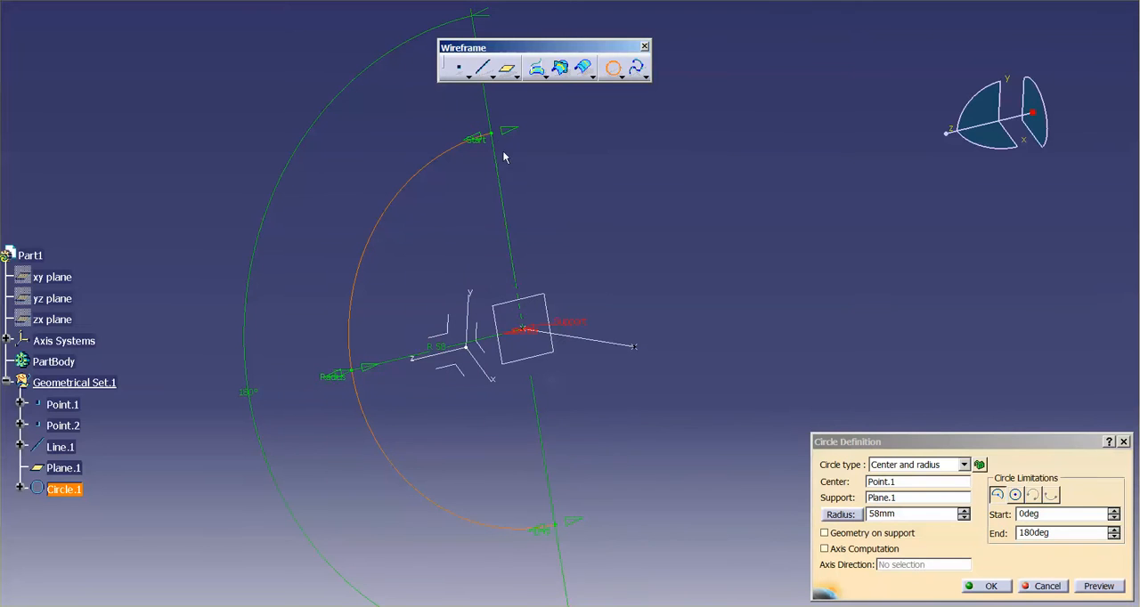
mouse_move(987, 555)
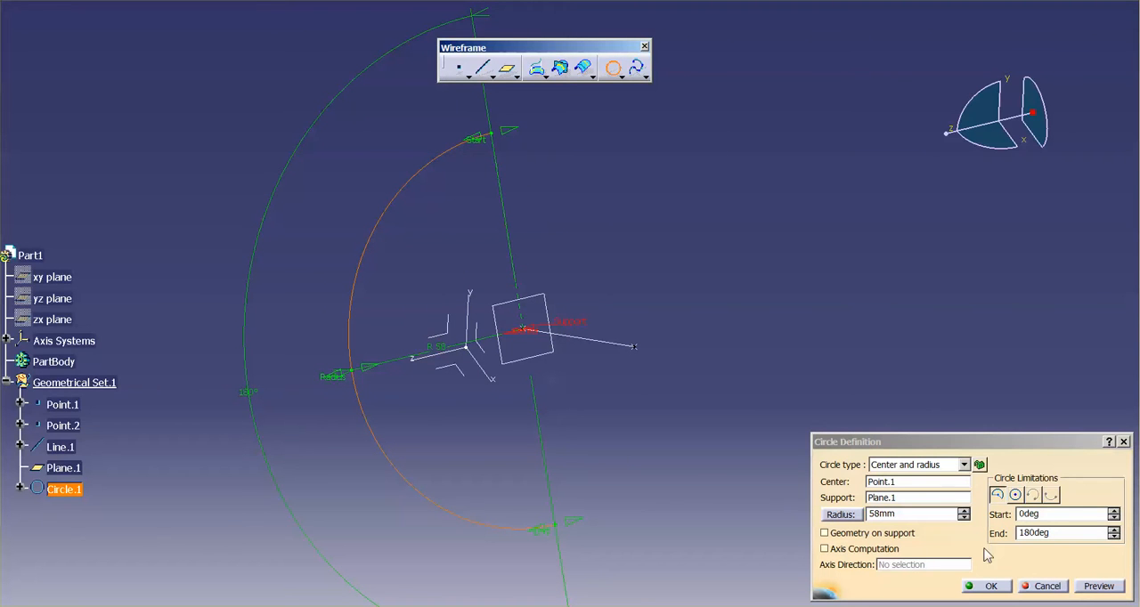
mouse_move(1044, 586)
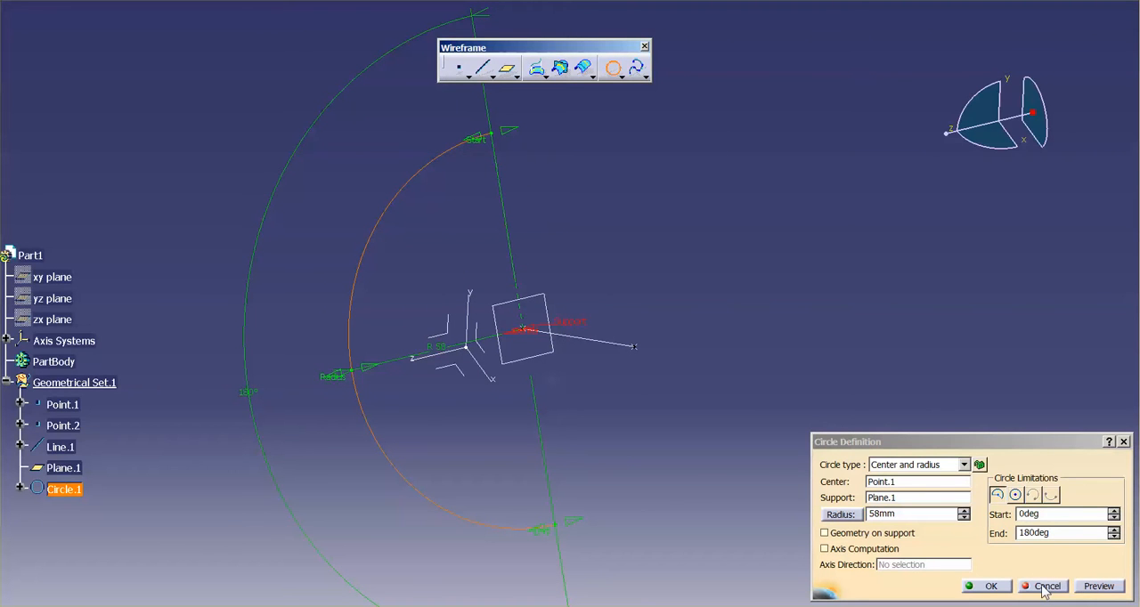
click(1044, 586)
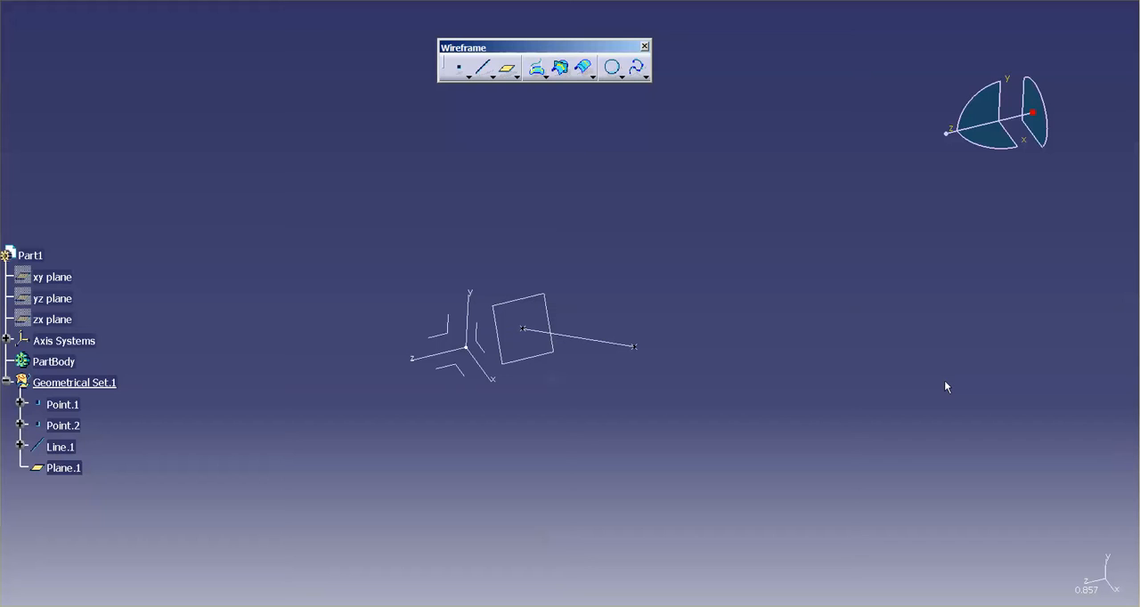
mouse_move(980, 350)
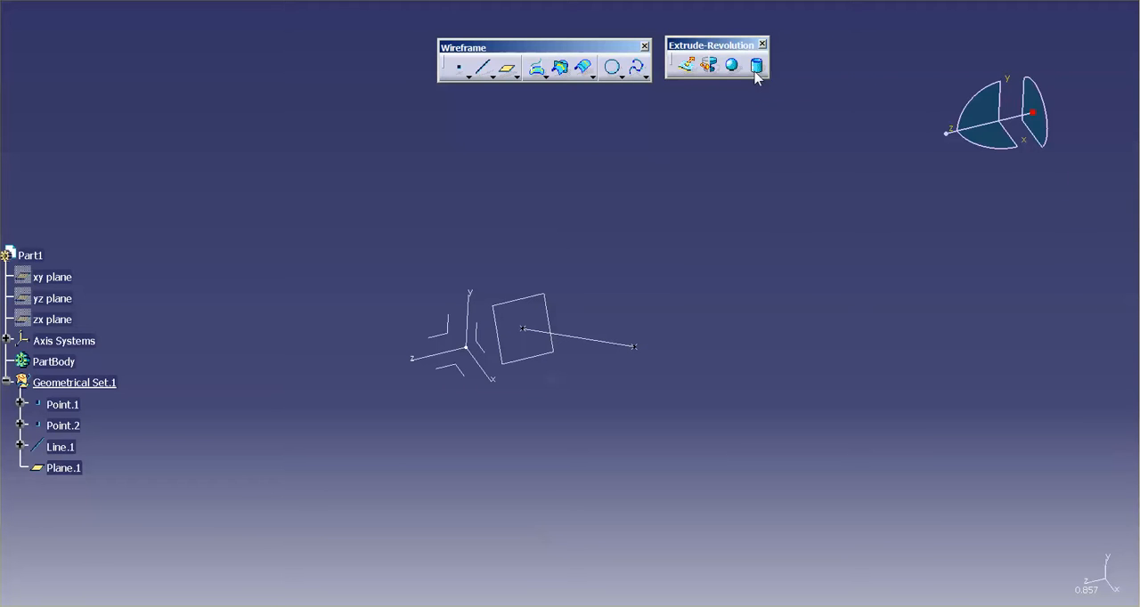
Preview a cylinder surface at Point.1 along Line.1, then cancel it.
click(756, 64)
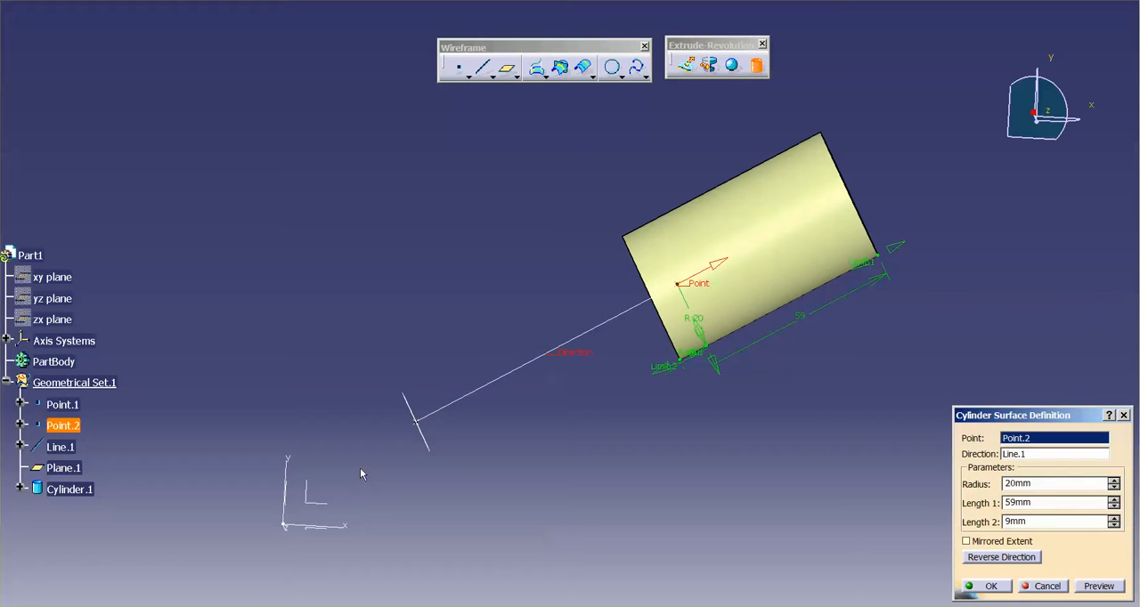
click(62, 405)
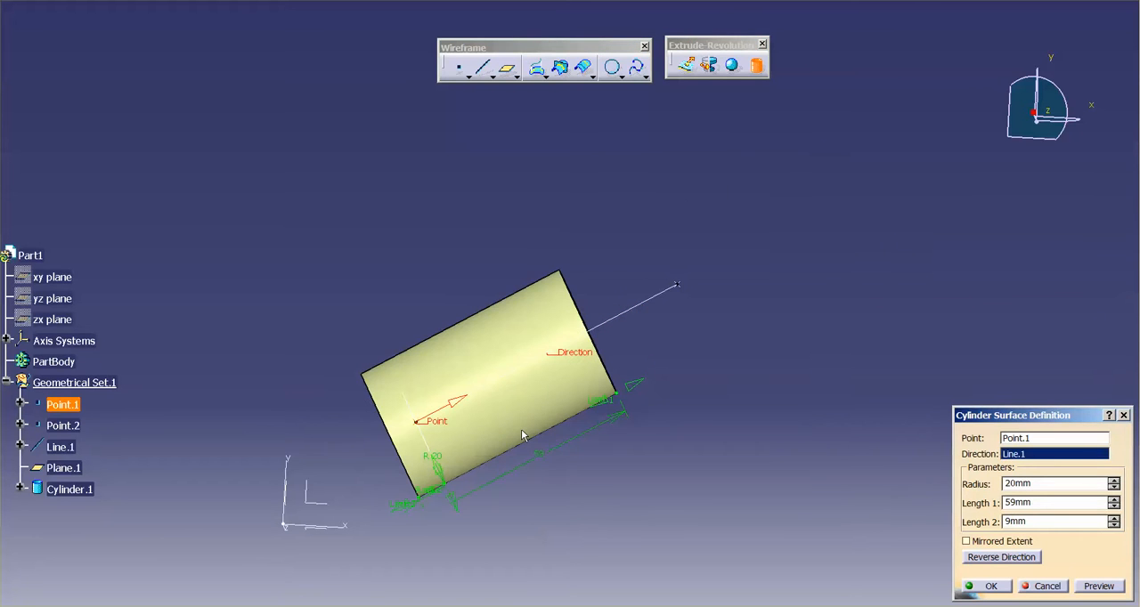
click(989, 586)
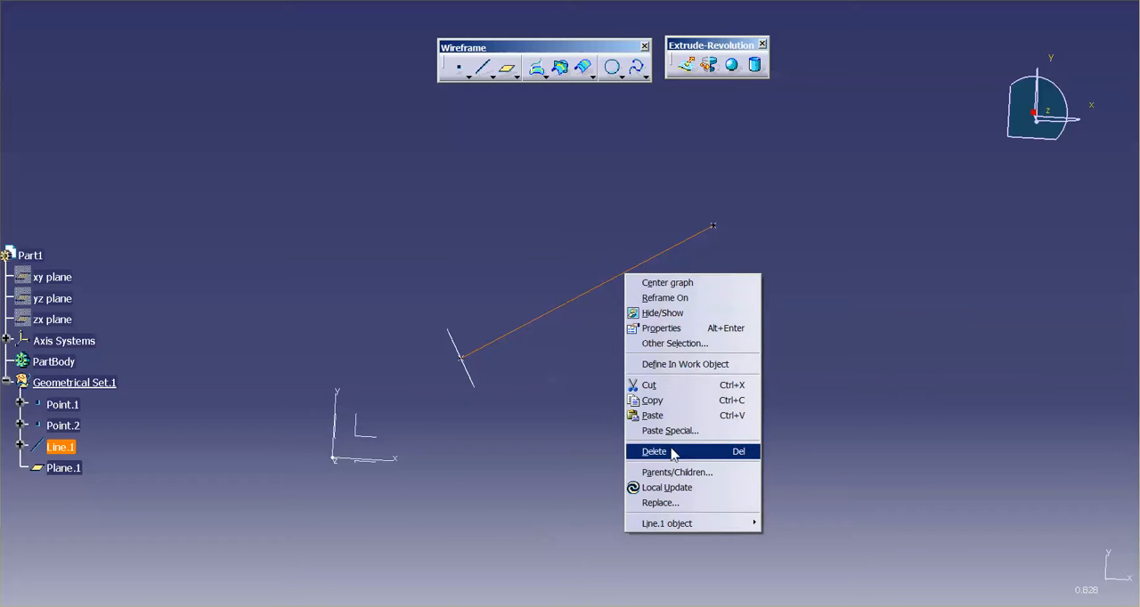
Delete Line.1 and its children, then create Line.2 from Point.2 to Point.1.
click(653, 451)
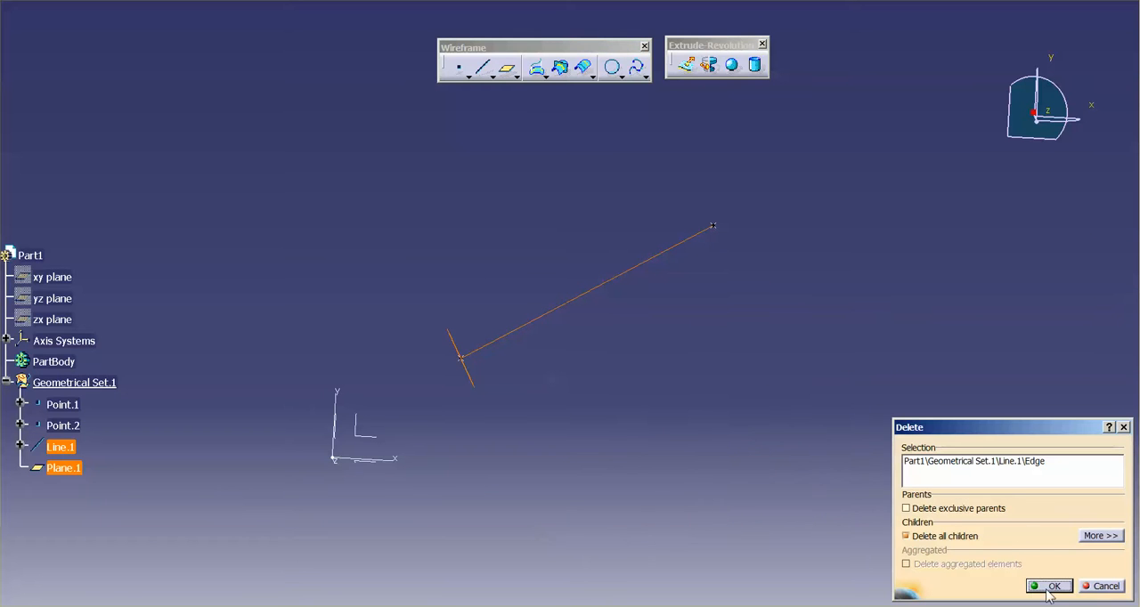
click(1052, 586)
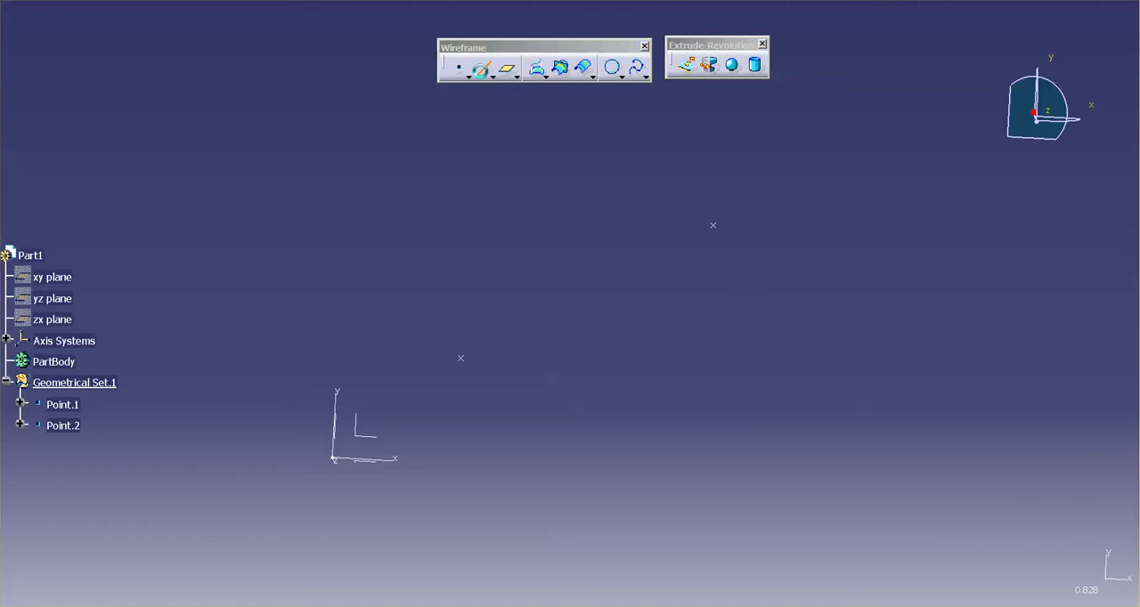
click(483, 68)
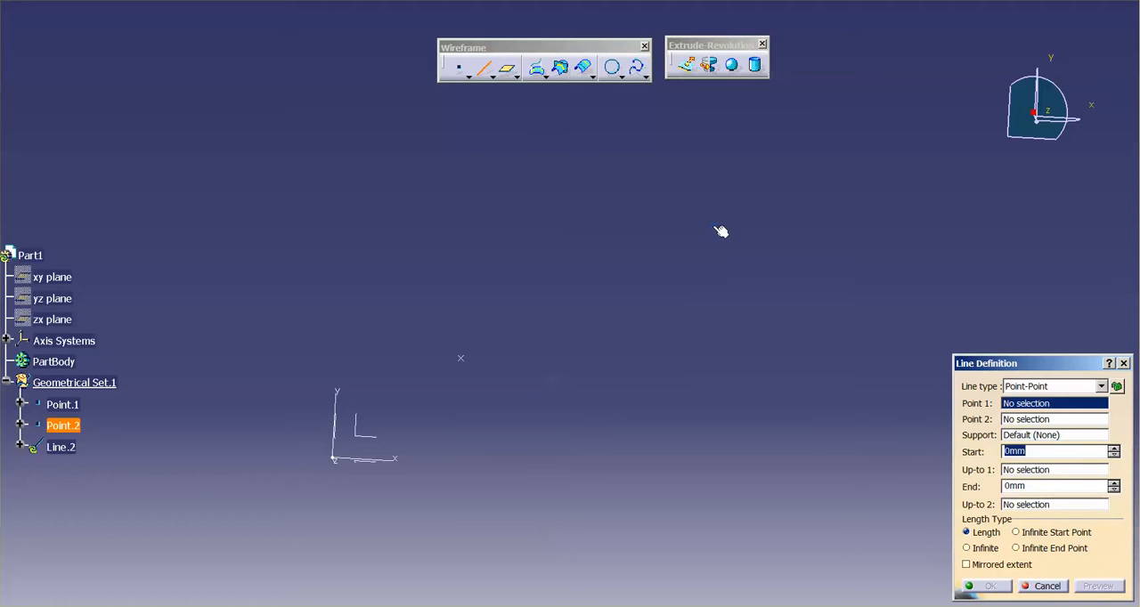
click(721, 230)
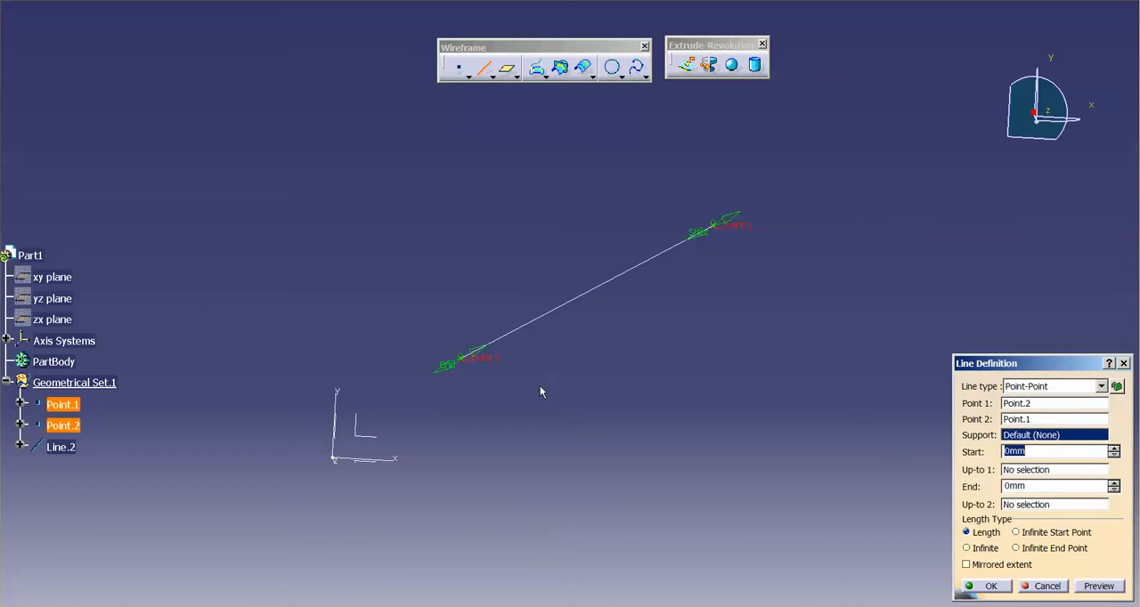
click(990, 586)
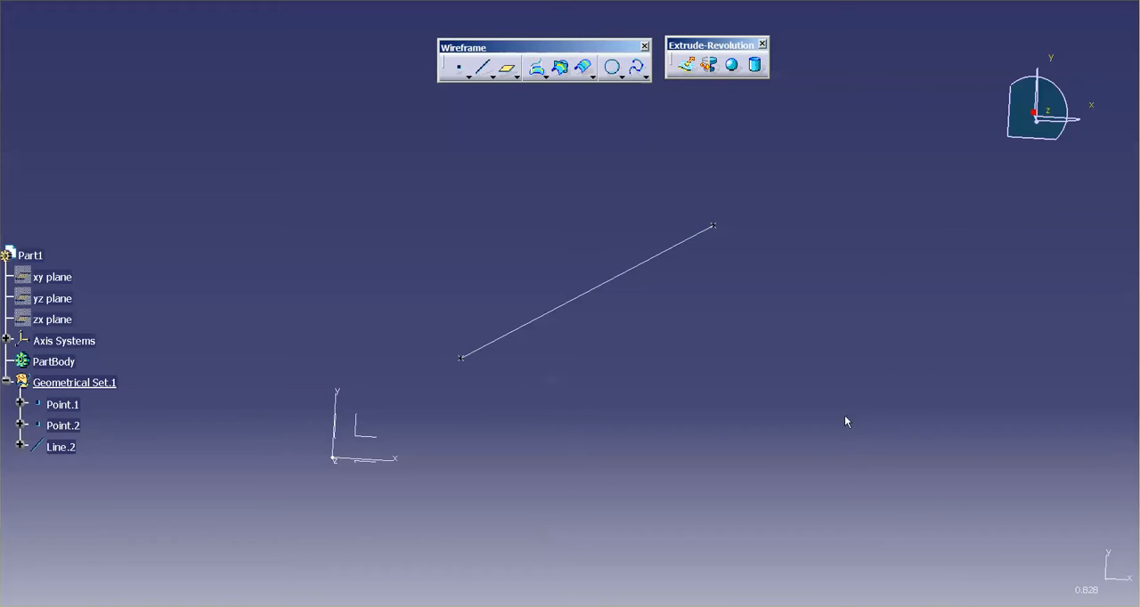
click(754, 64)
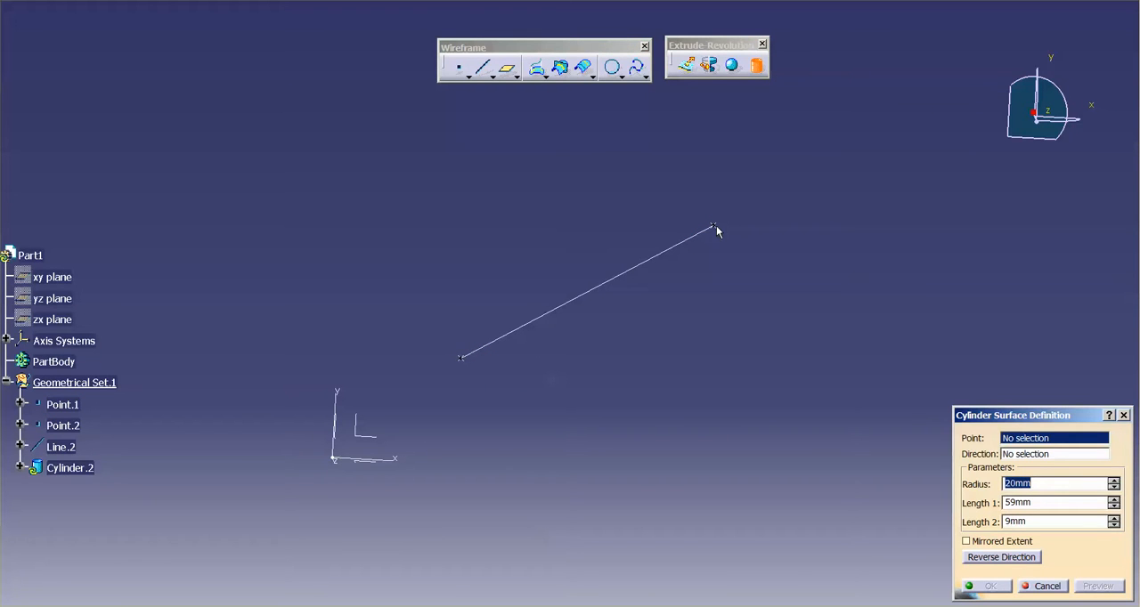
Create Cylinder.2 at Point.2 along Line.2: radius 20 mm, lengths 59 and 9 mm.
click(713, 228)
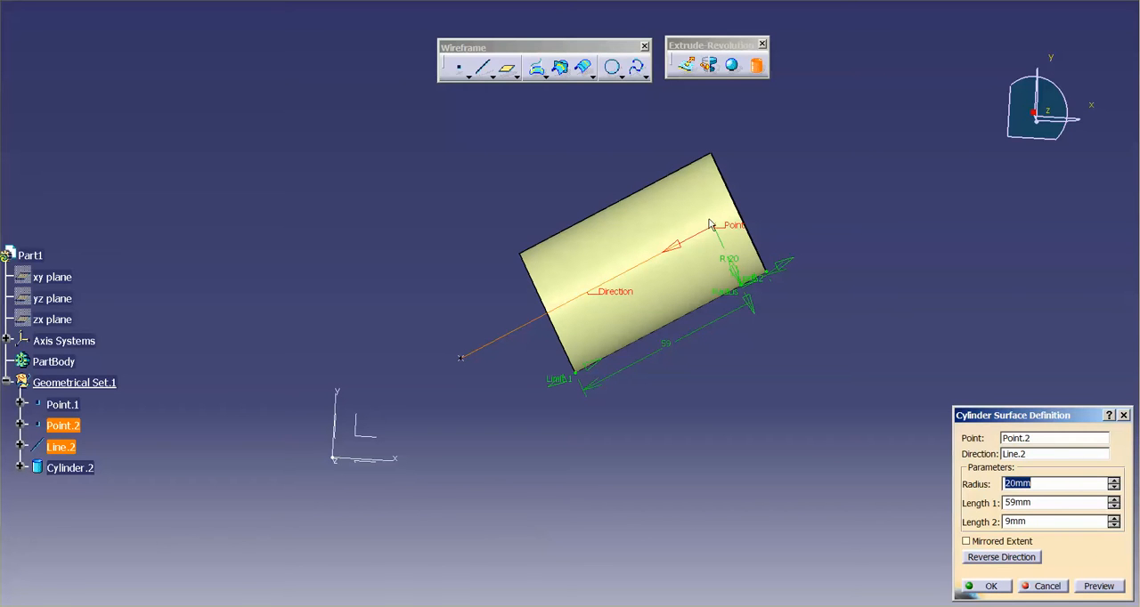
mouse_move(433, 336)
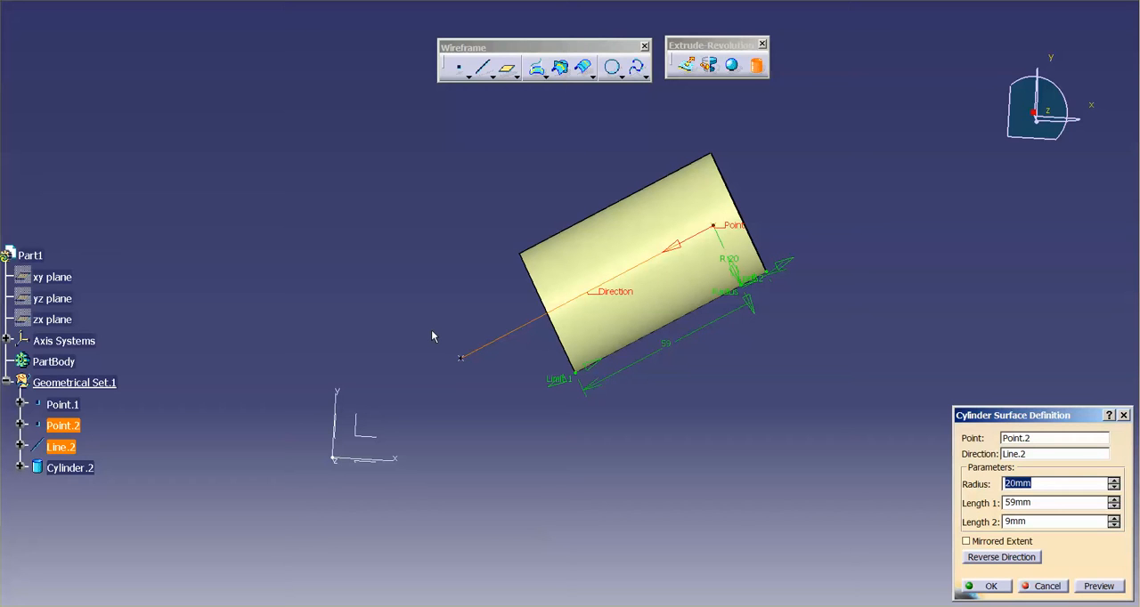
mouse_move(468, 365)
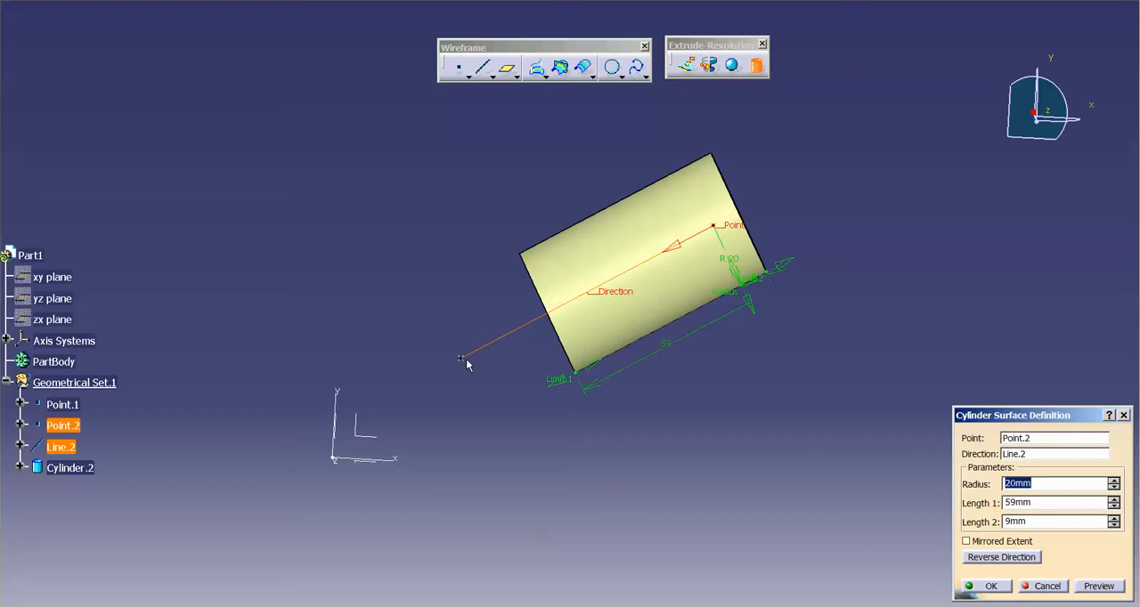
mouse_move(499, 452)
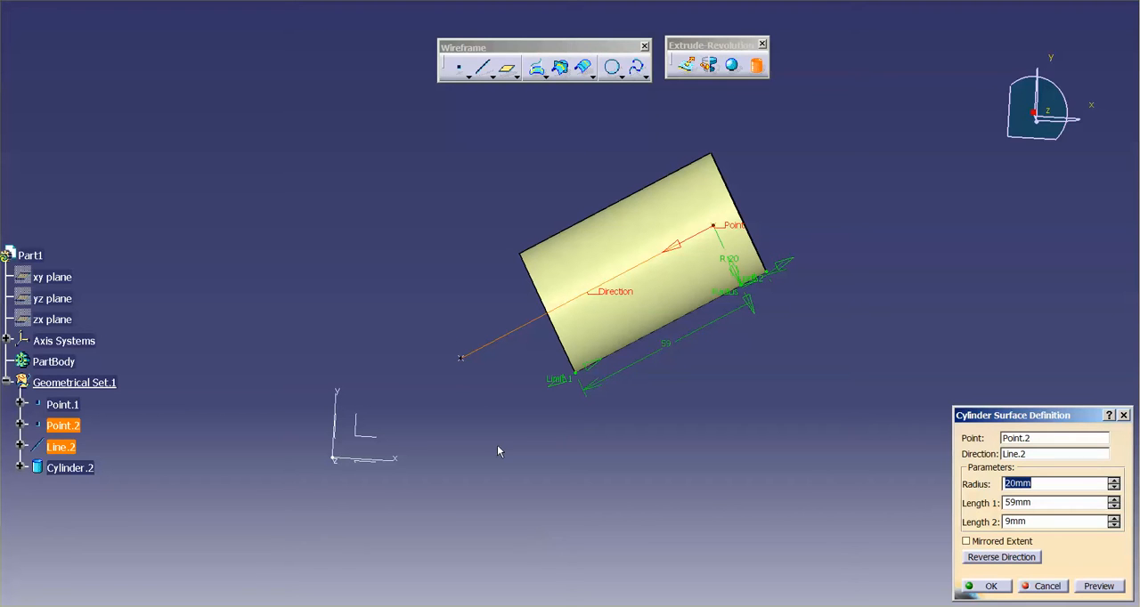
mouse_move(546, 571)
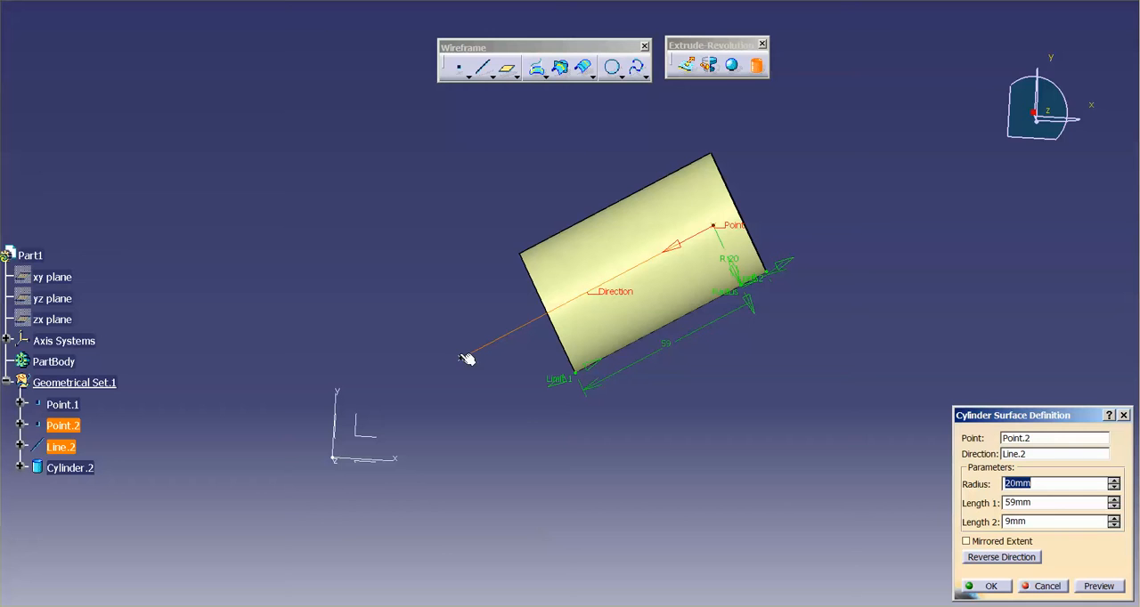
mouse_move(549, 291)
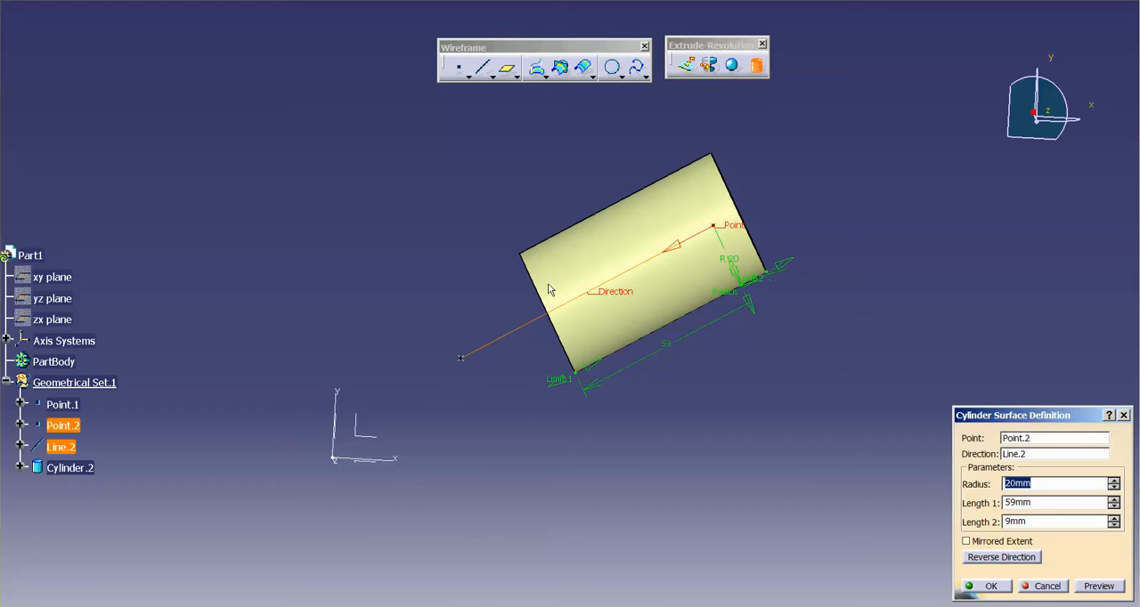
mouse_move(586, 260)
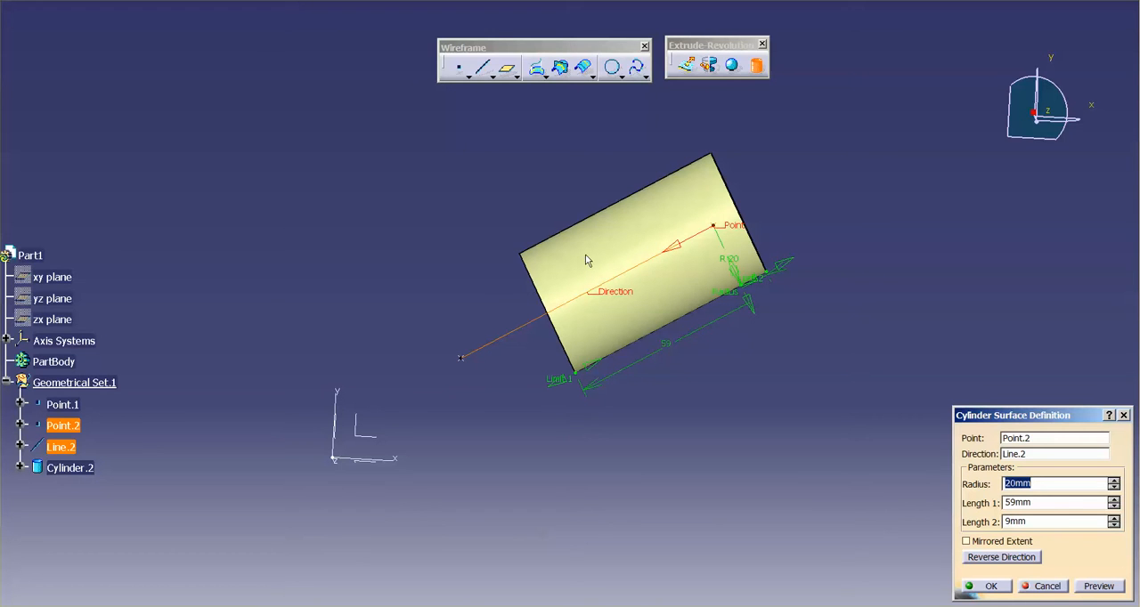
mouse_move(460, 392)
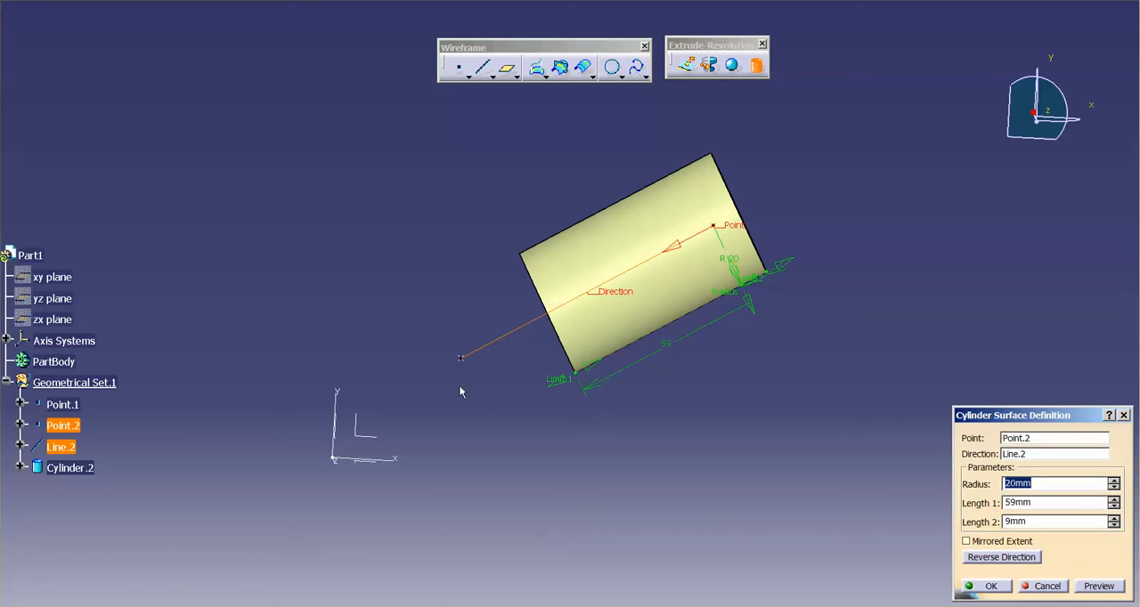
mouse_move(499, 410)
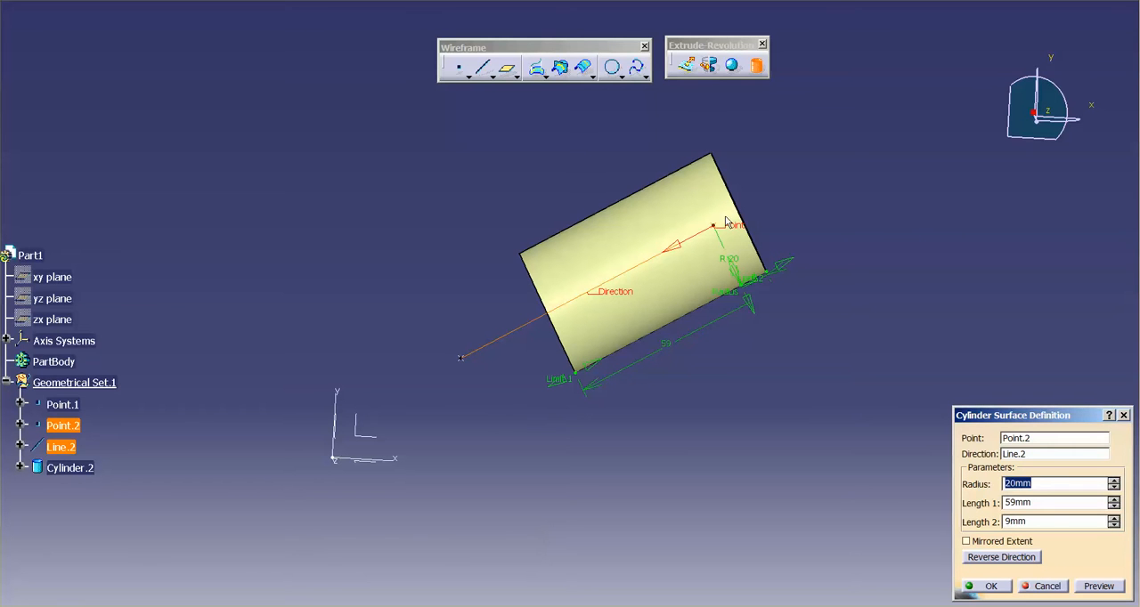
click(990, 586)
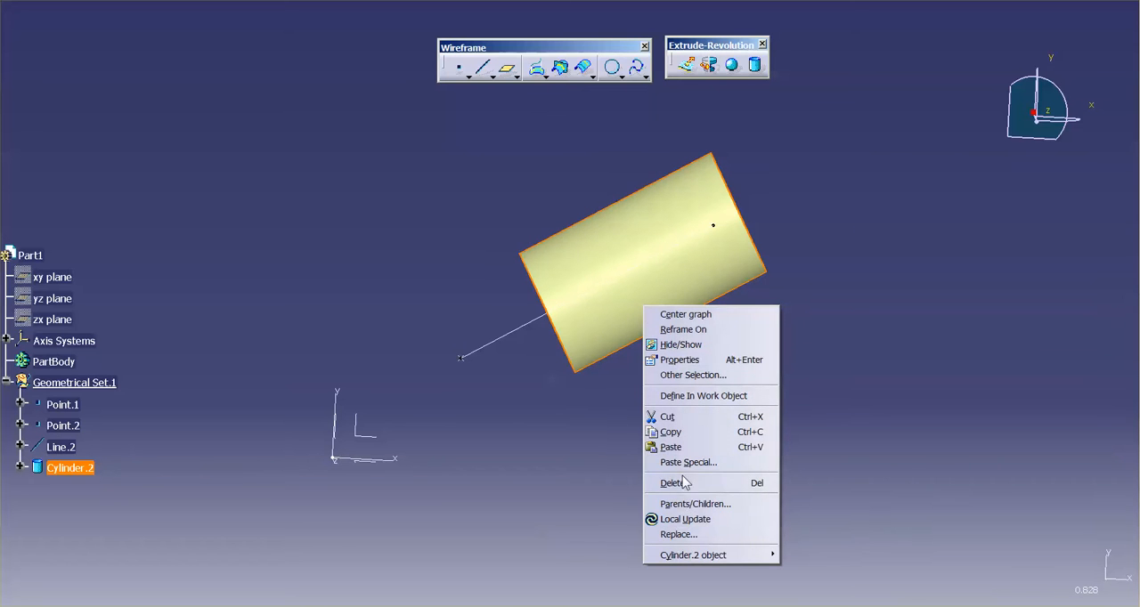
Delete Cylinder.2 from Geometrical Set.1.
click(672, 483)
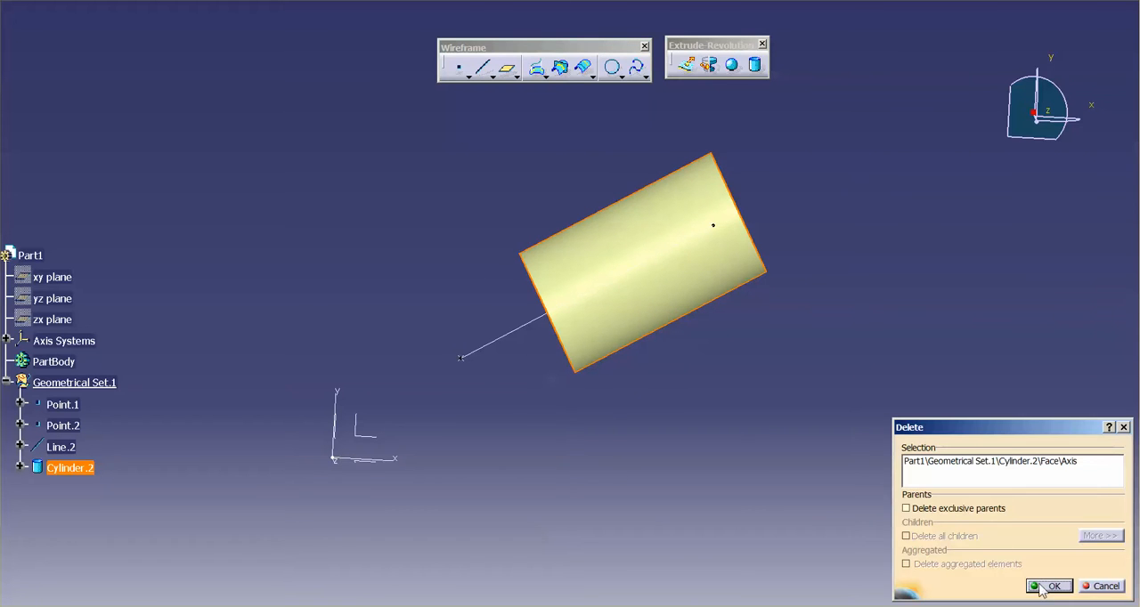
click(1049, 586)
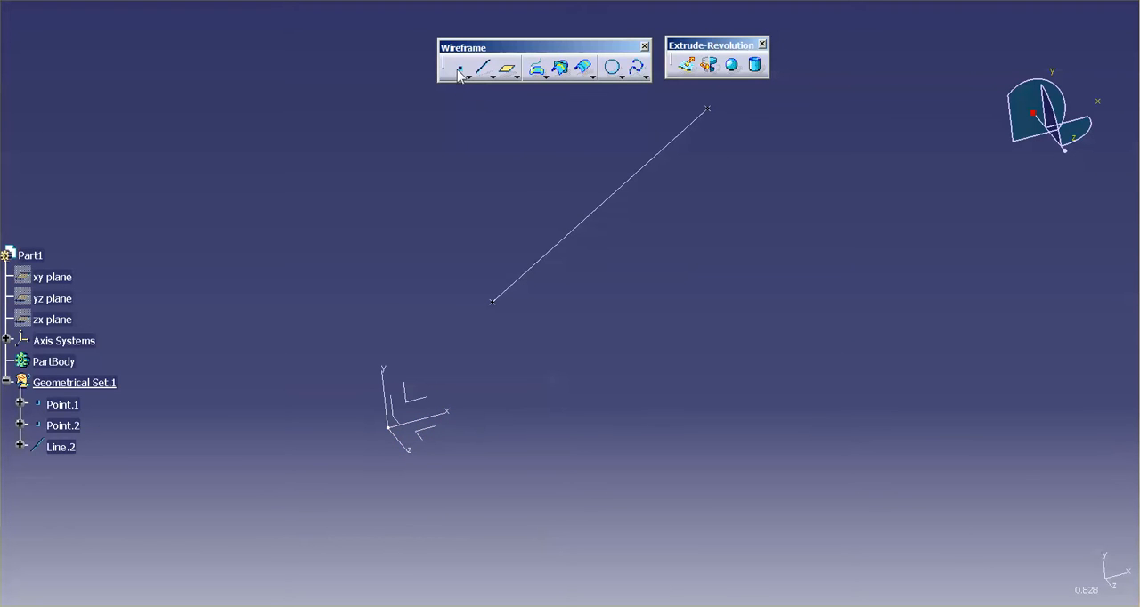
click(460, 68)
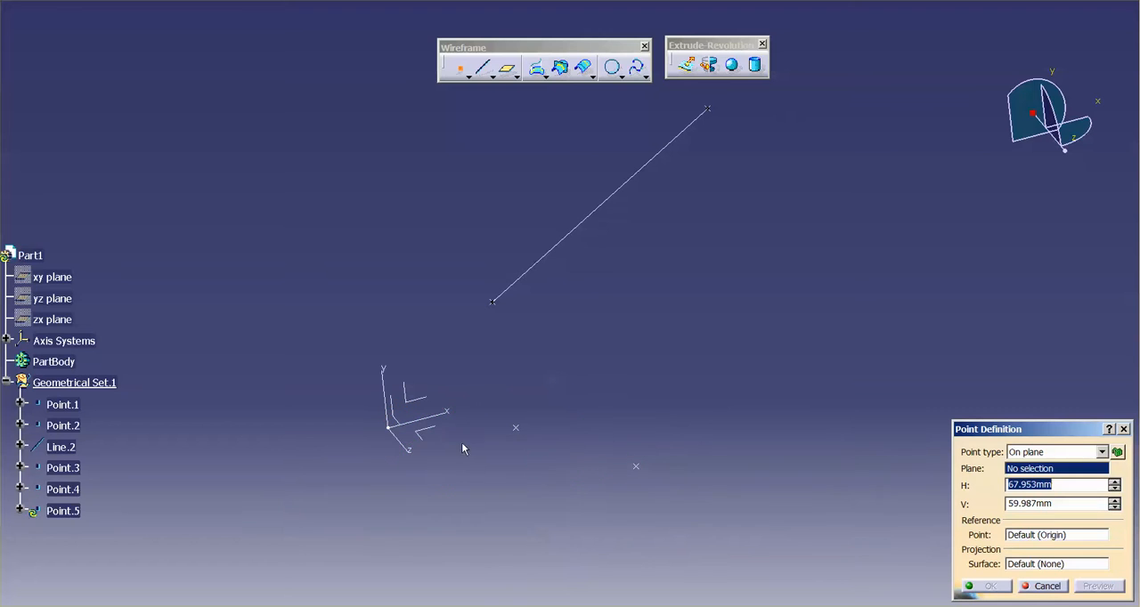
Place the last point, build Spline.1 through Point.3–Point.6, and delete Line.2.
click(983, 586)
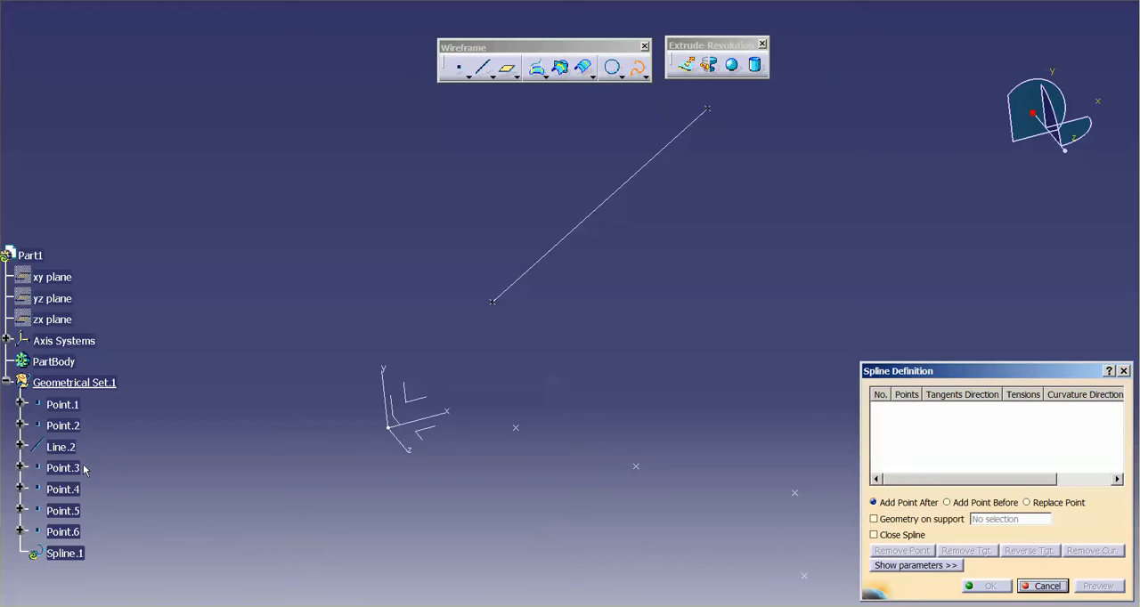
click(62, 531)
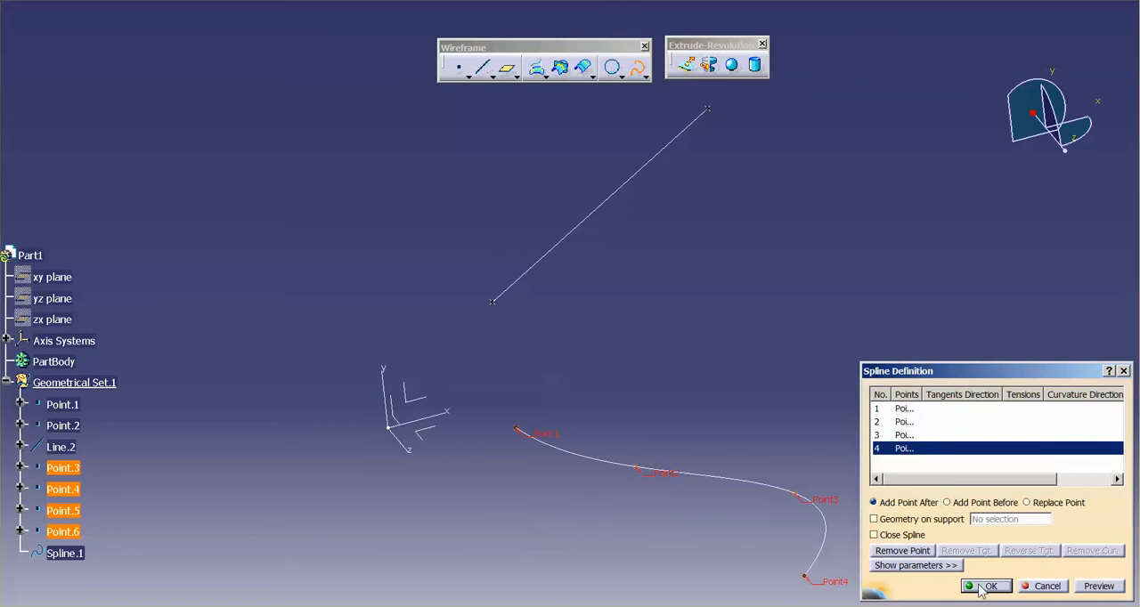
click(984, 586)
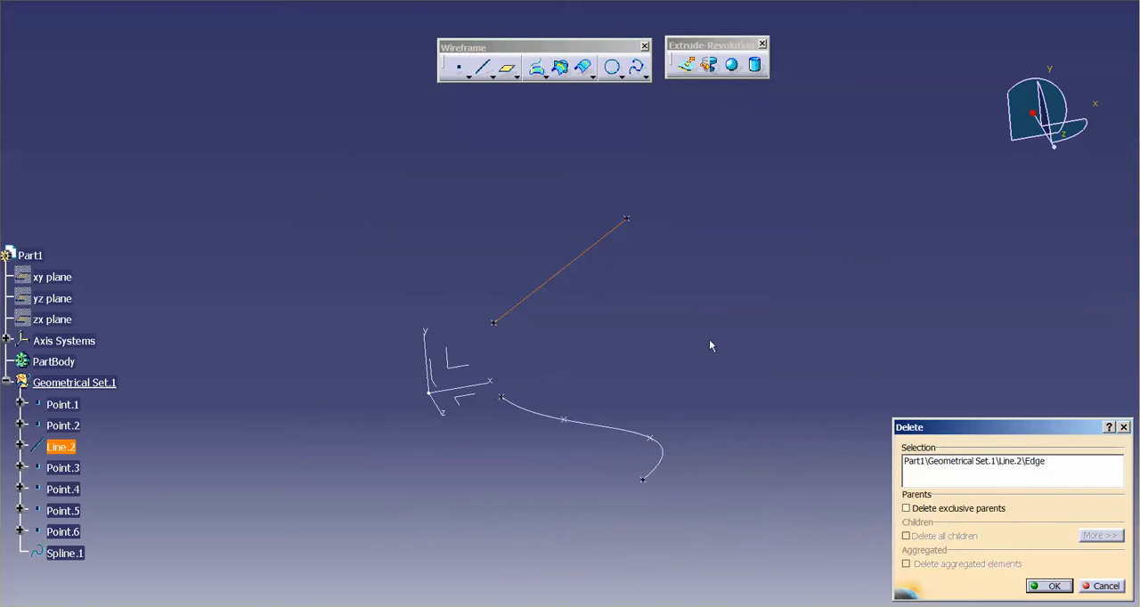
click(1048, 586)
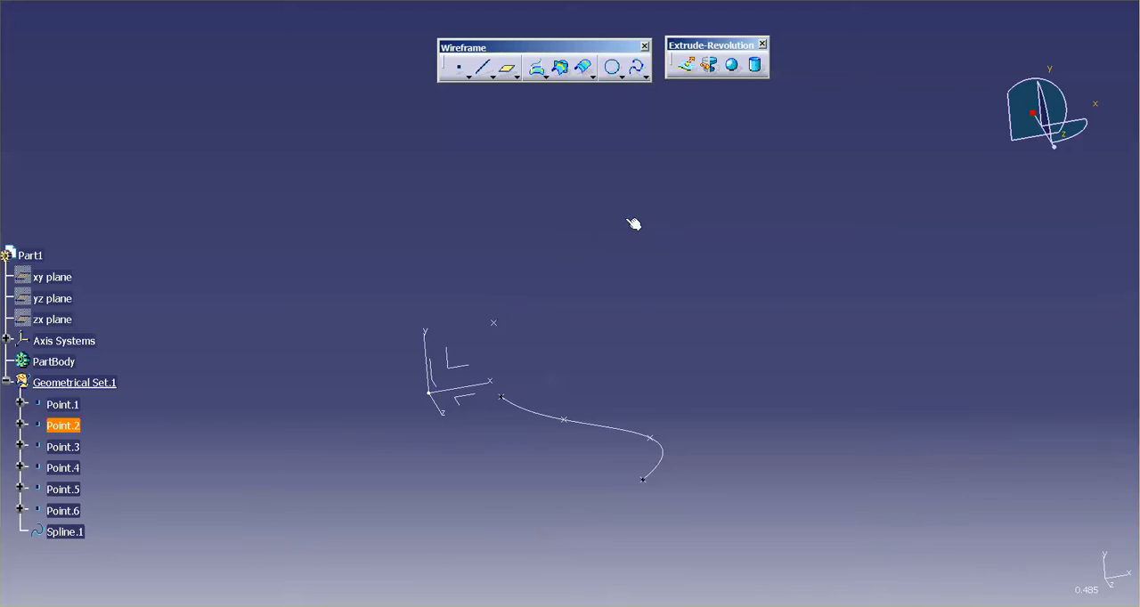
click(788, 359)
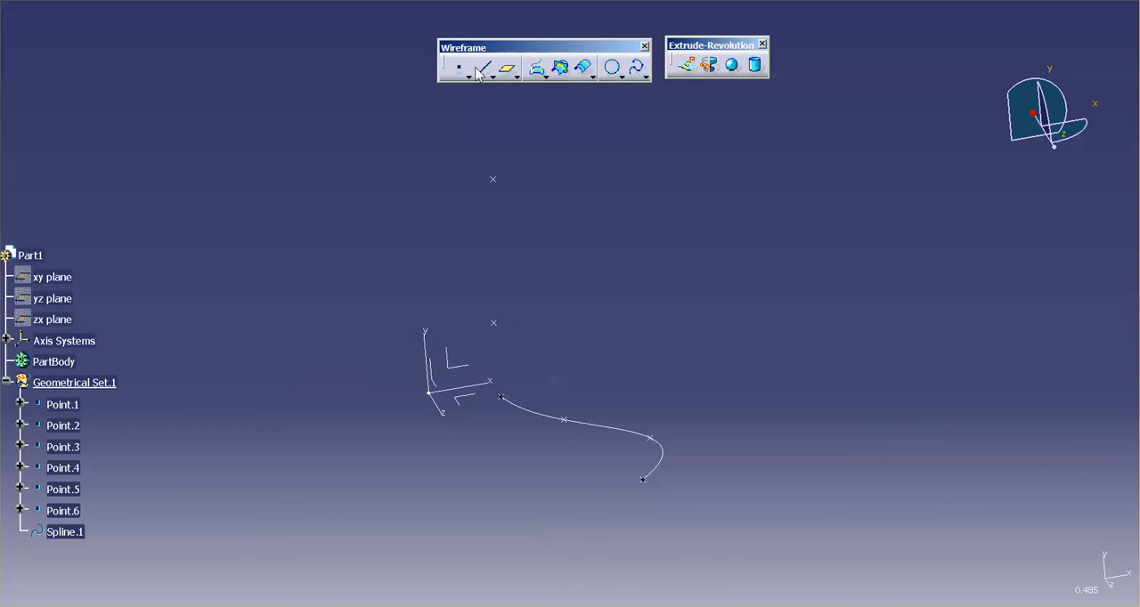
Draw Line.3 as a Point-Point line from Point.1 to Point.2.
click(484, 68)
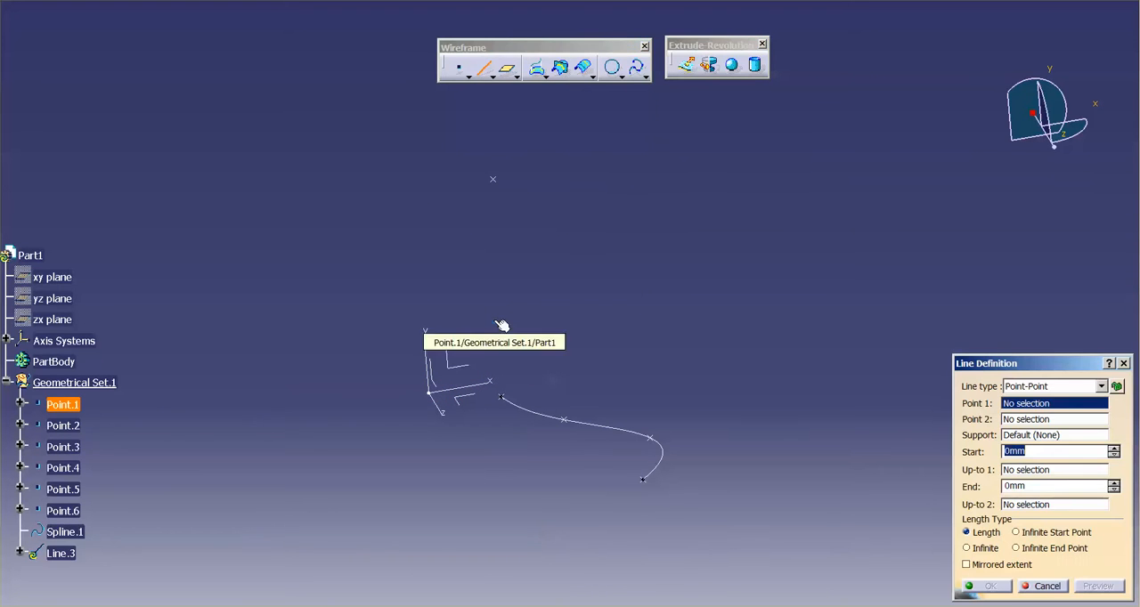
click(503, 322)
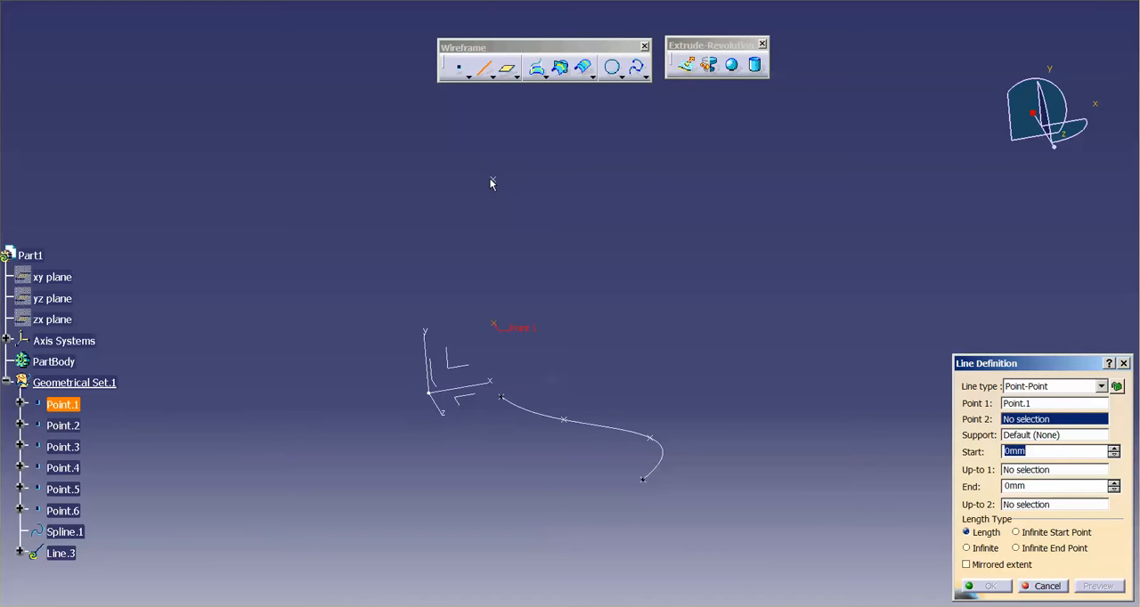
click(63, 426)
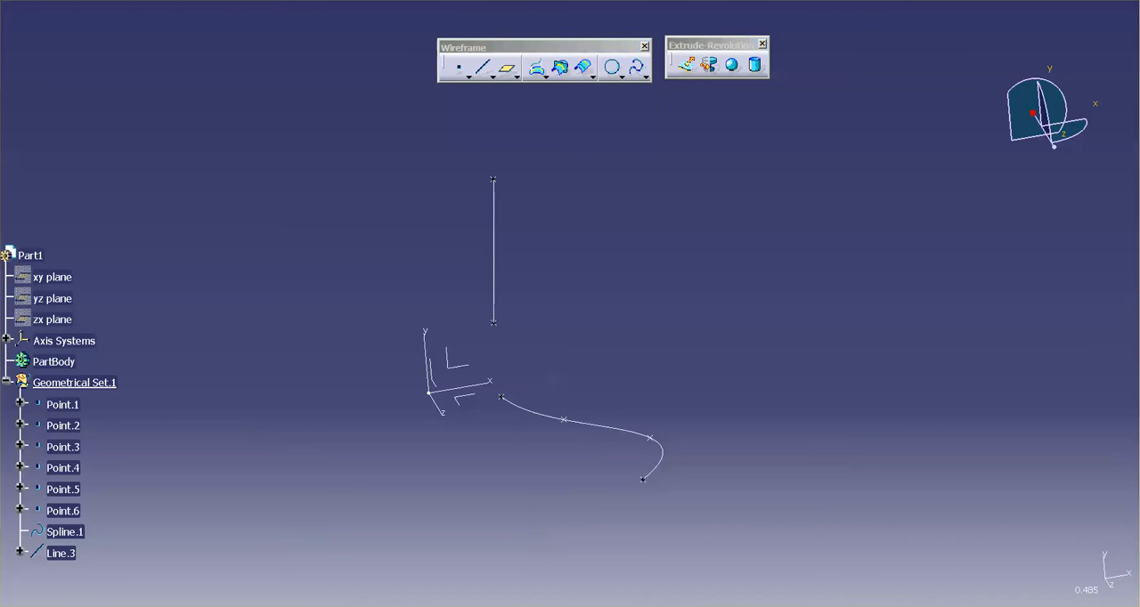
Sweep a 20 mm line-profile surface along Spline.1 with Line.3 as draft direction.
click(539, 67)
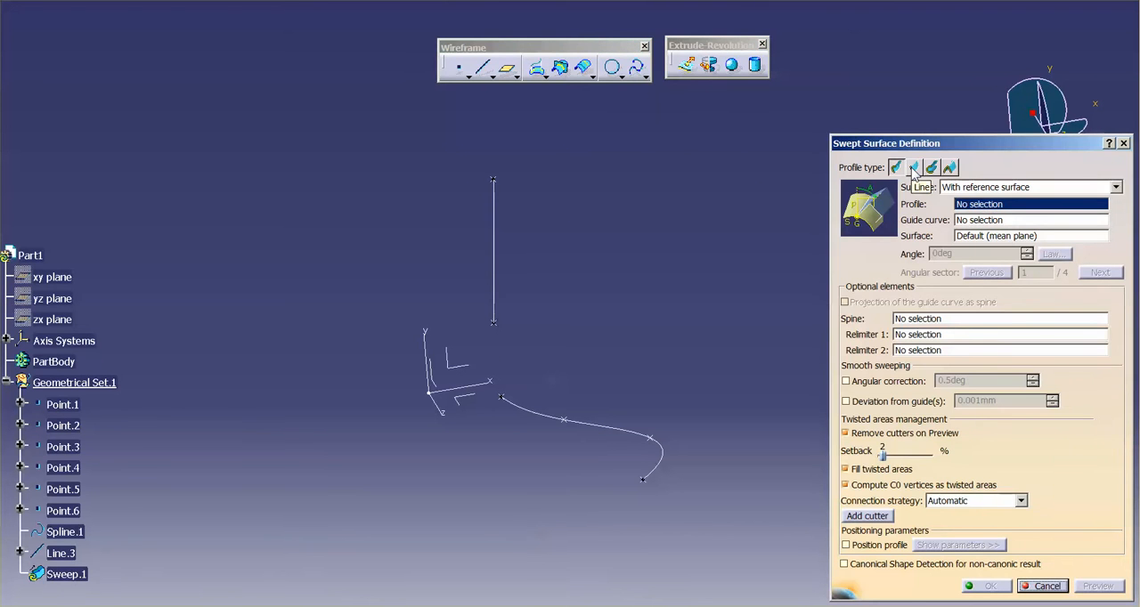
click(914, 167)
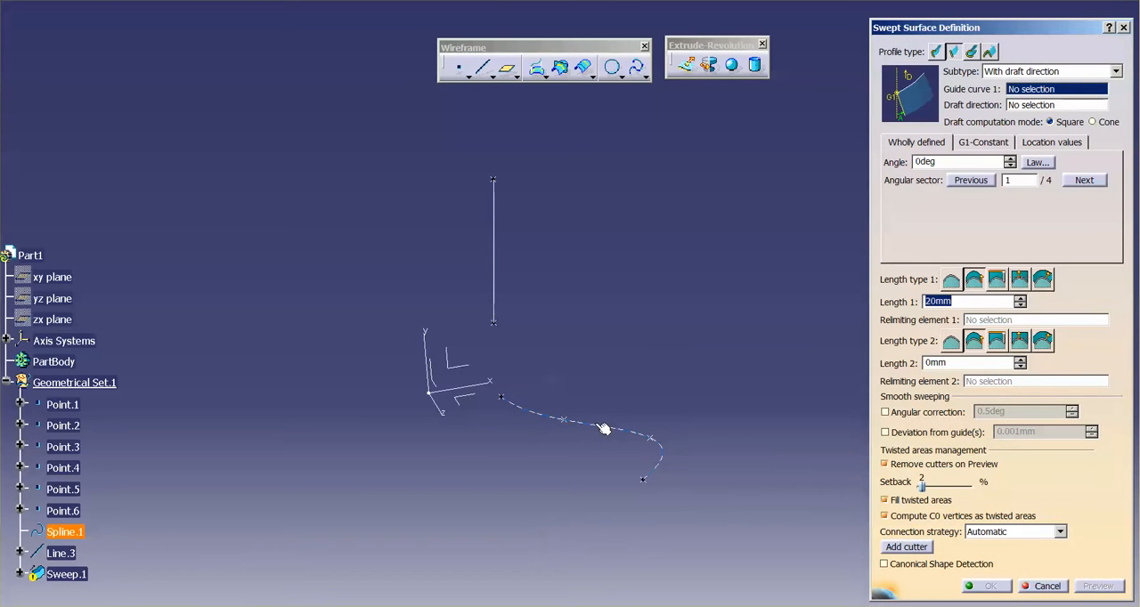
click(604, 428)
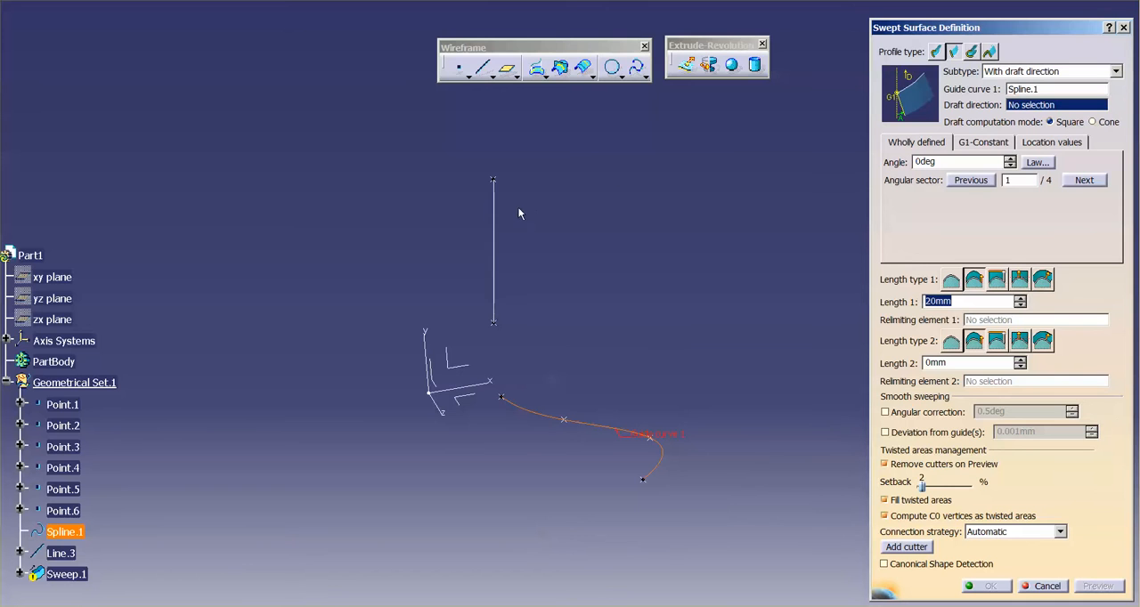
click(60, 553)
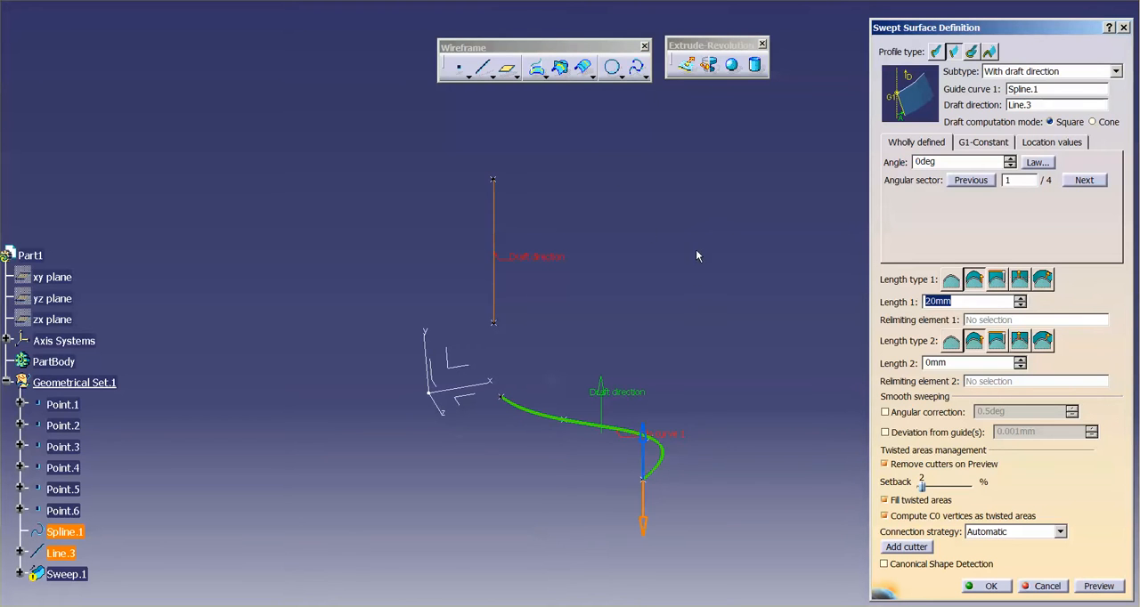
mouse_move(717, 411)
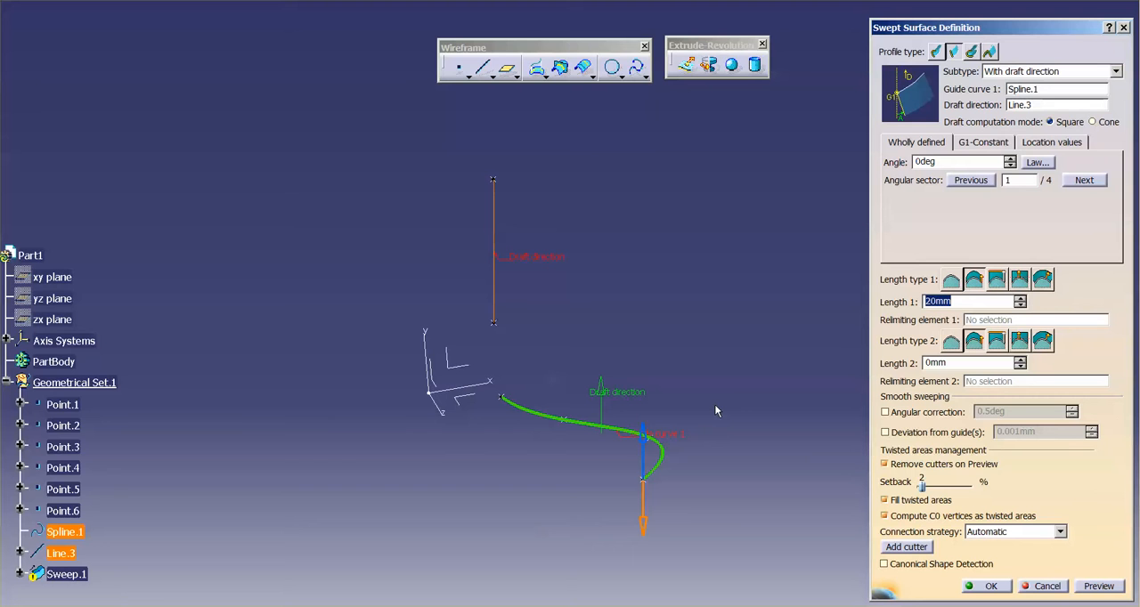
mouse_move(816, 346)
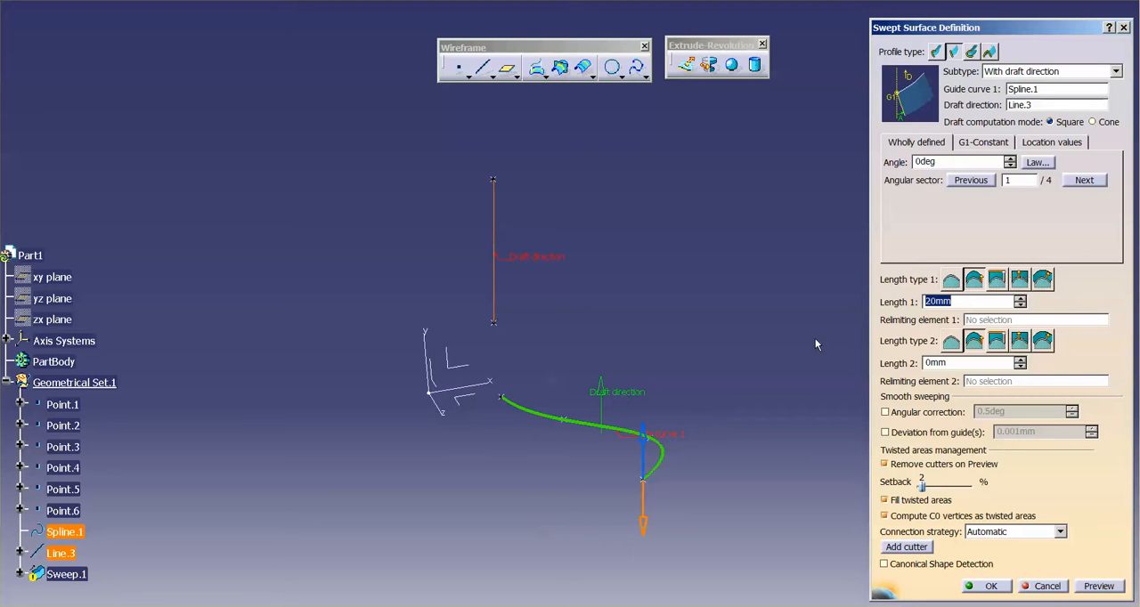
click(1098, 586)
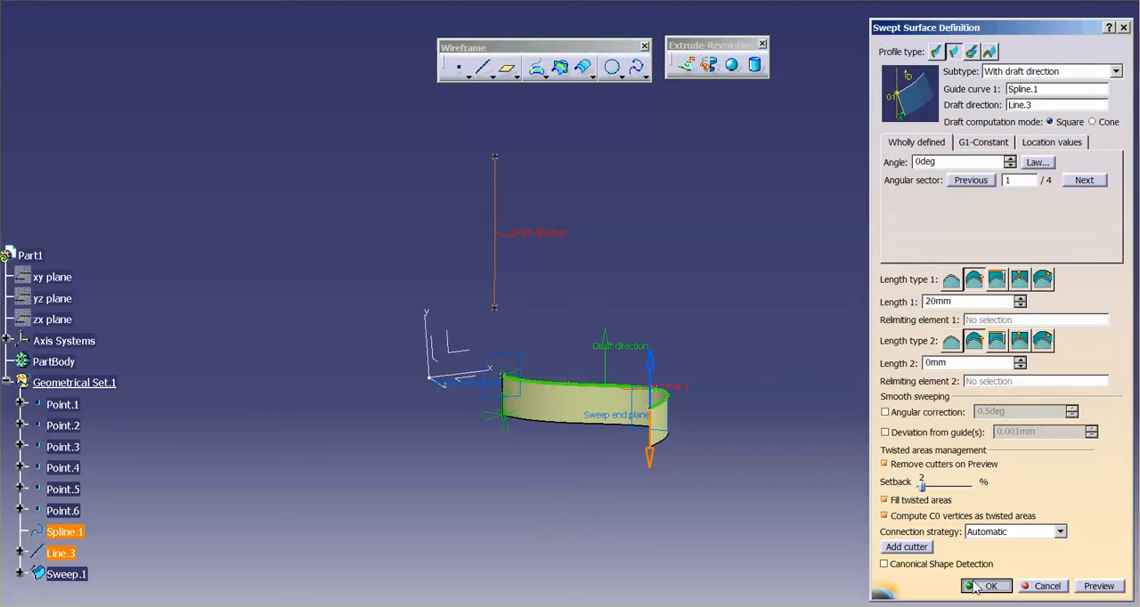
click(991, 586)
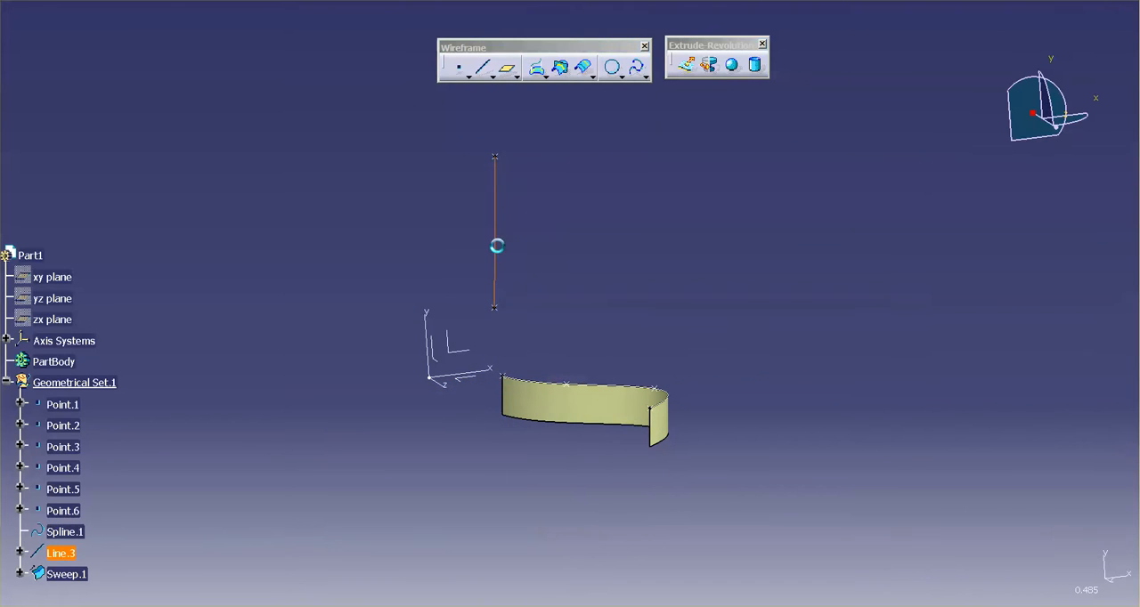
Check Line.3's points, then create Line.4 from Point.2 to Point.1.
double_click(61, 553)
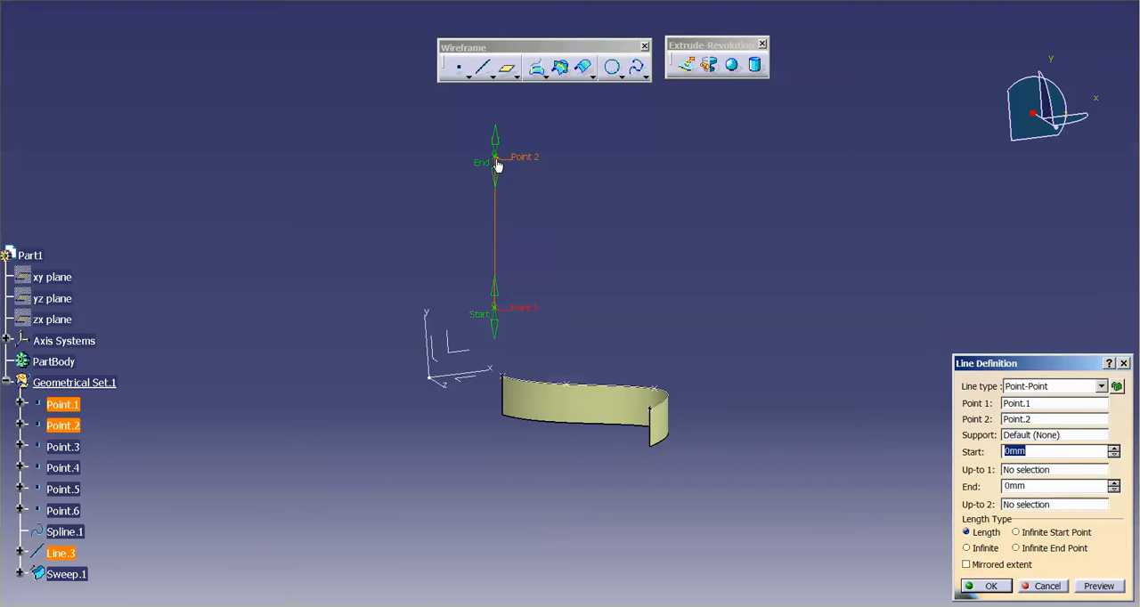
click(991, 586)
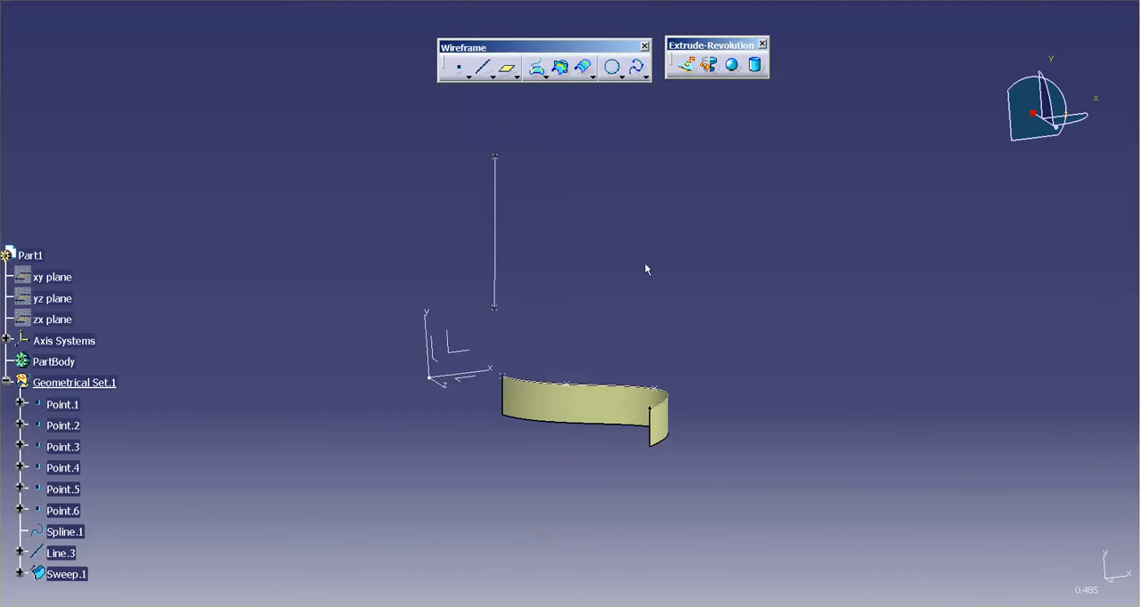
click(483, 67)
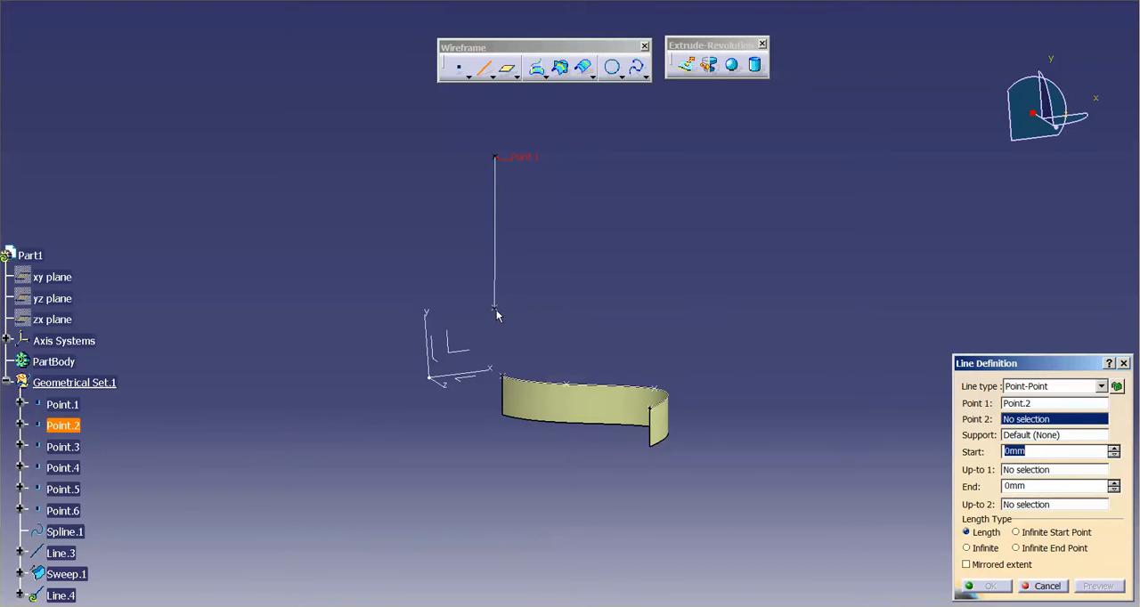
click(62, 404)
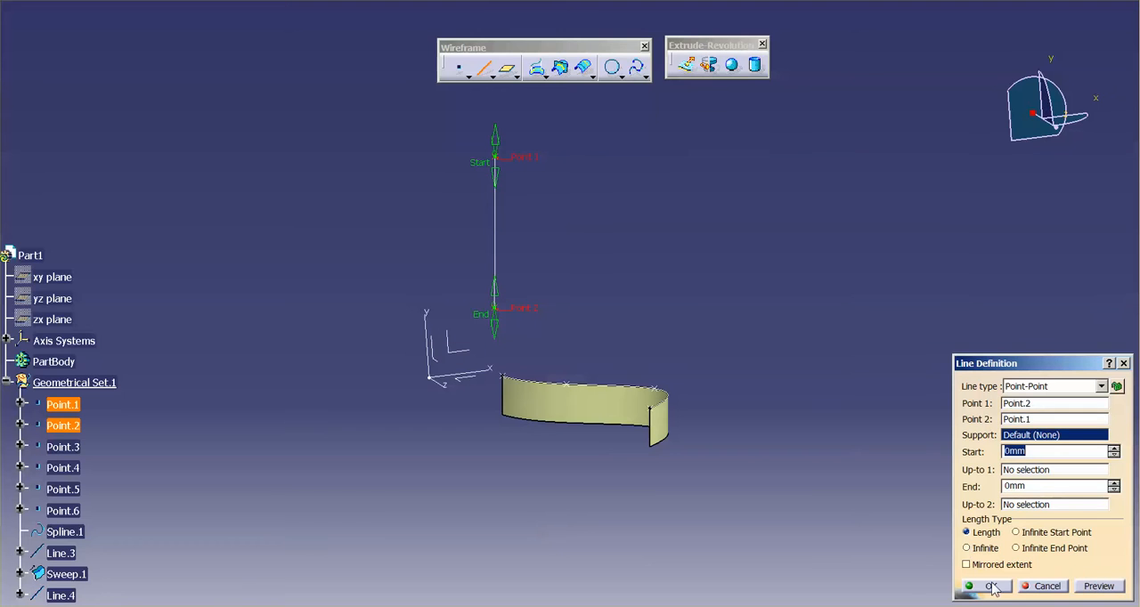
click(980, 586)
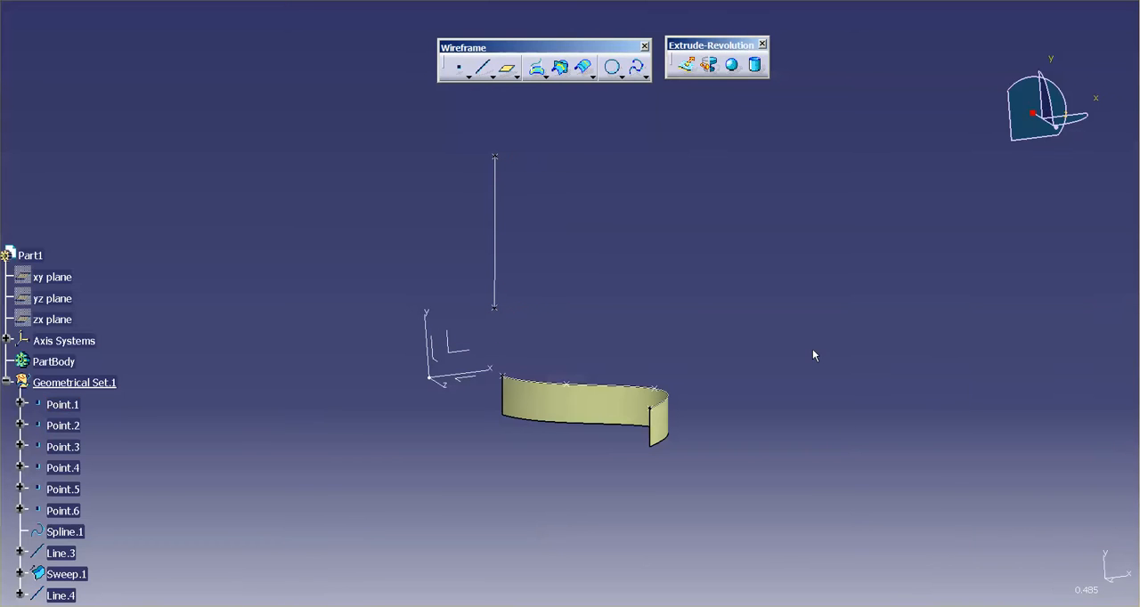
click(59, 371)
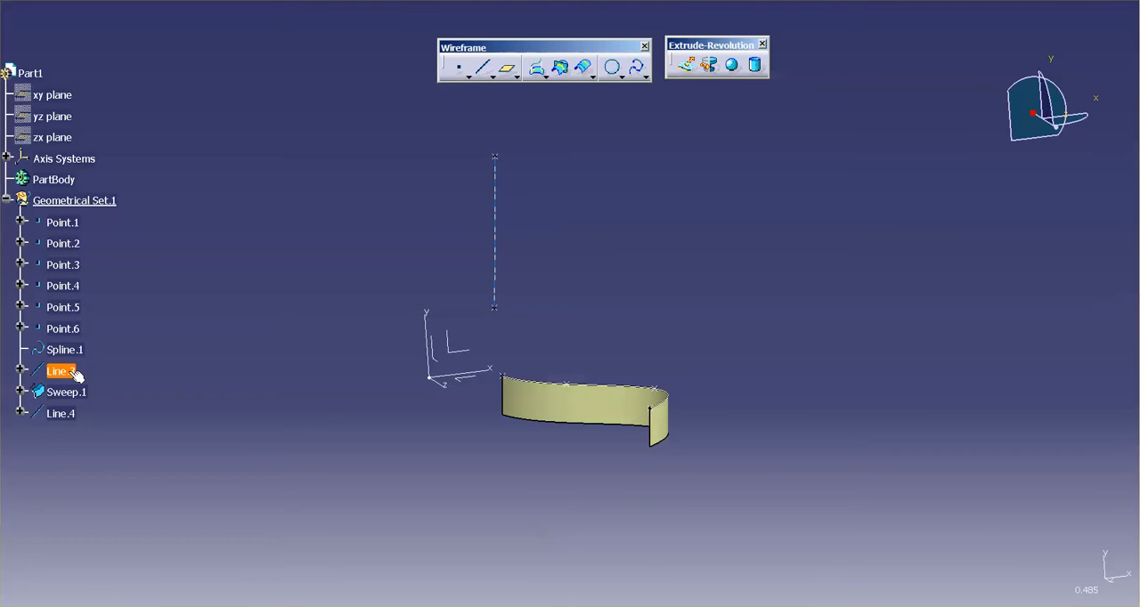
Start replacing Line.3, choosing Line.4 as the replacement element.
right_click(60, 371)
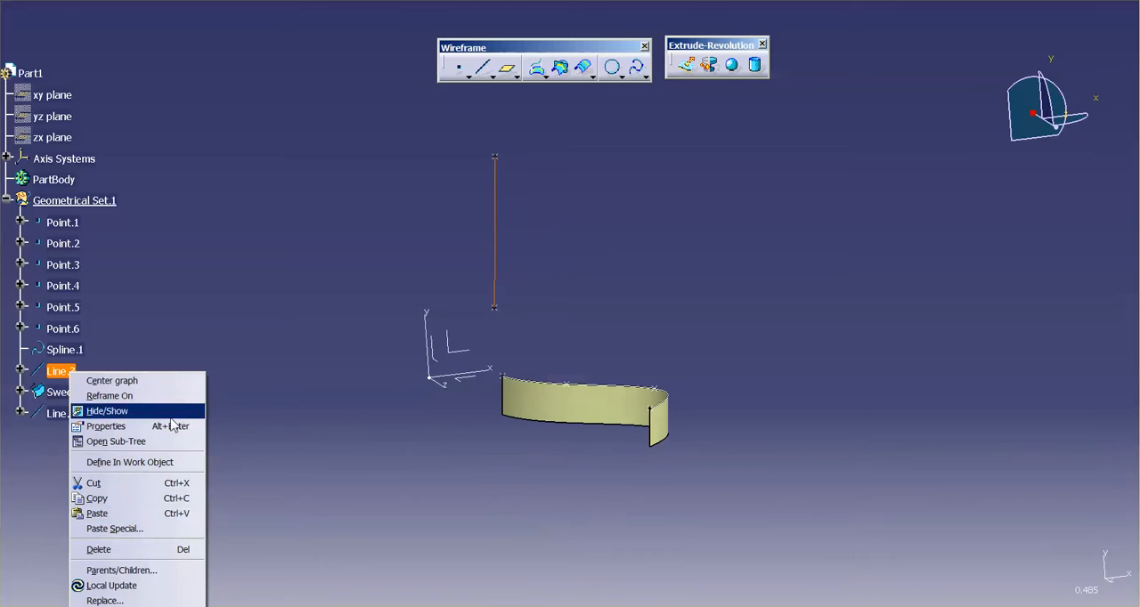
click(106, 600)
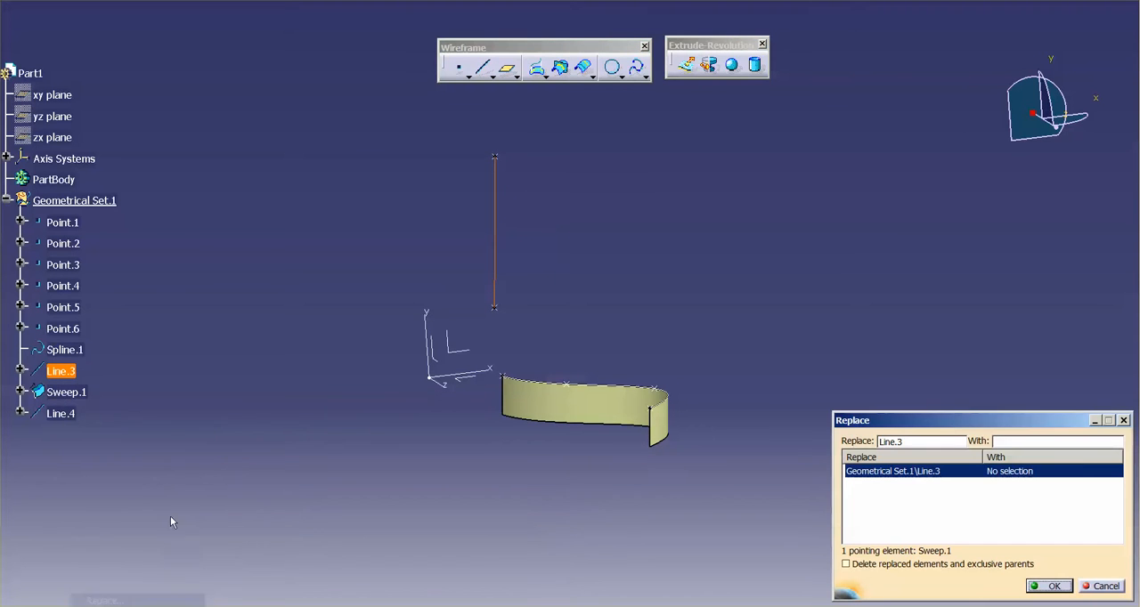
click(61, 413)
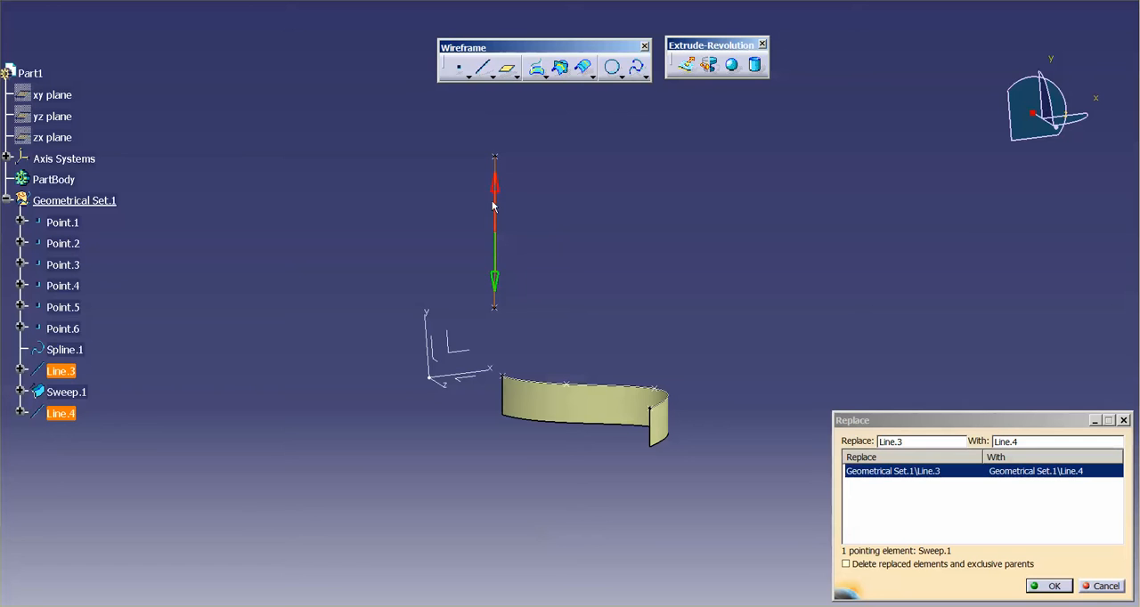
mouse_move(487, 241)
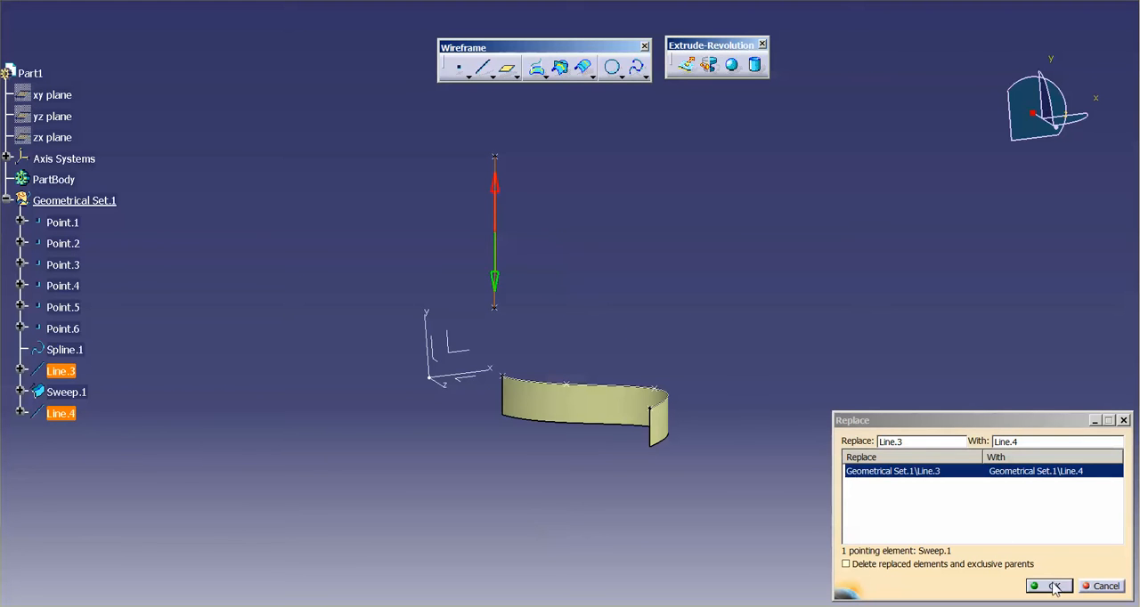
Confirm the Line.4 replacement in Sweep.1 and orbit the view to see the flipped surface.
click(1049, 586)
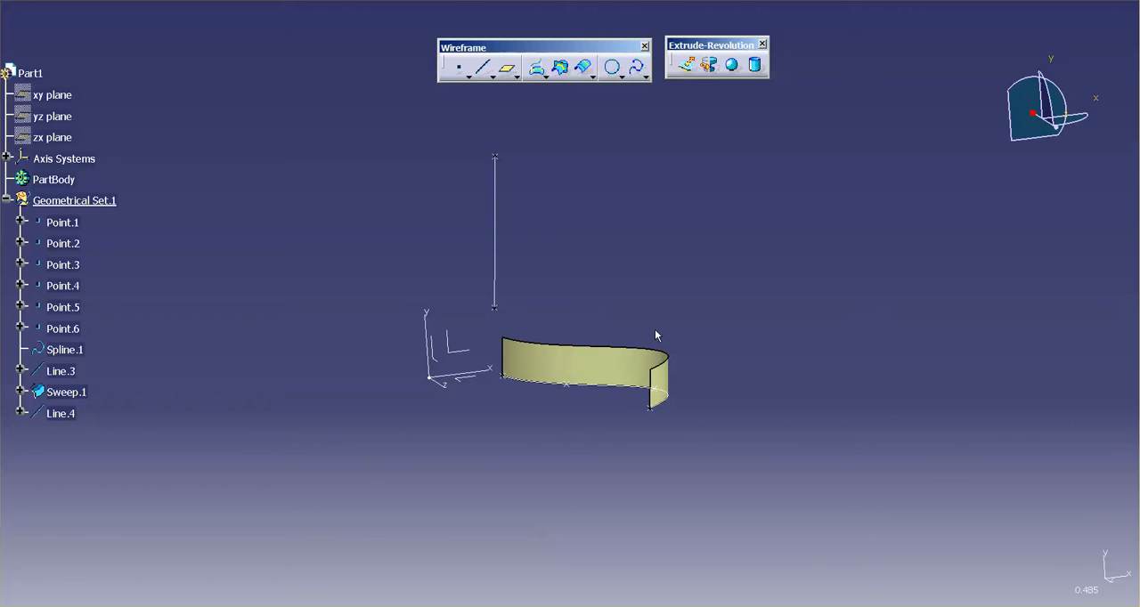
mouse_move(944, 383)
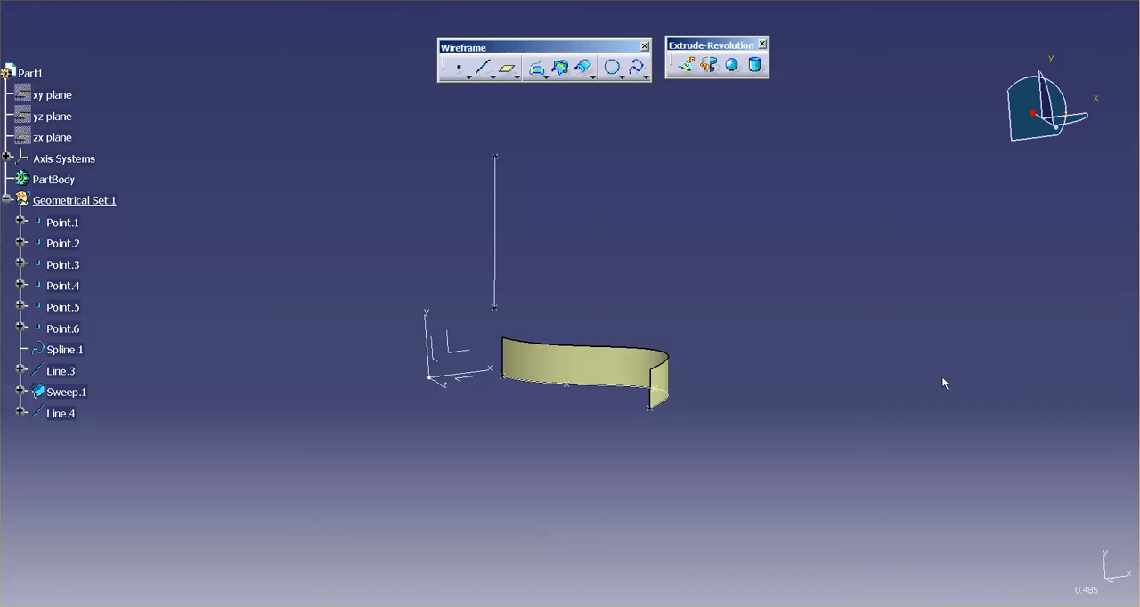
mouse_move(572, 392)
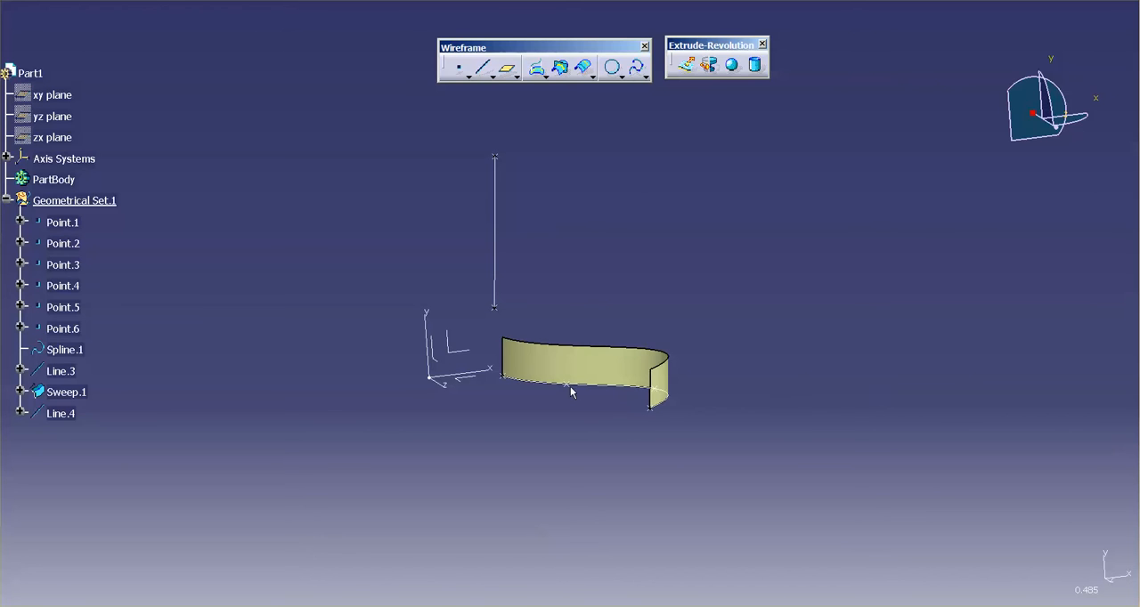
mouse_move(498, 363)
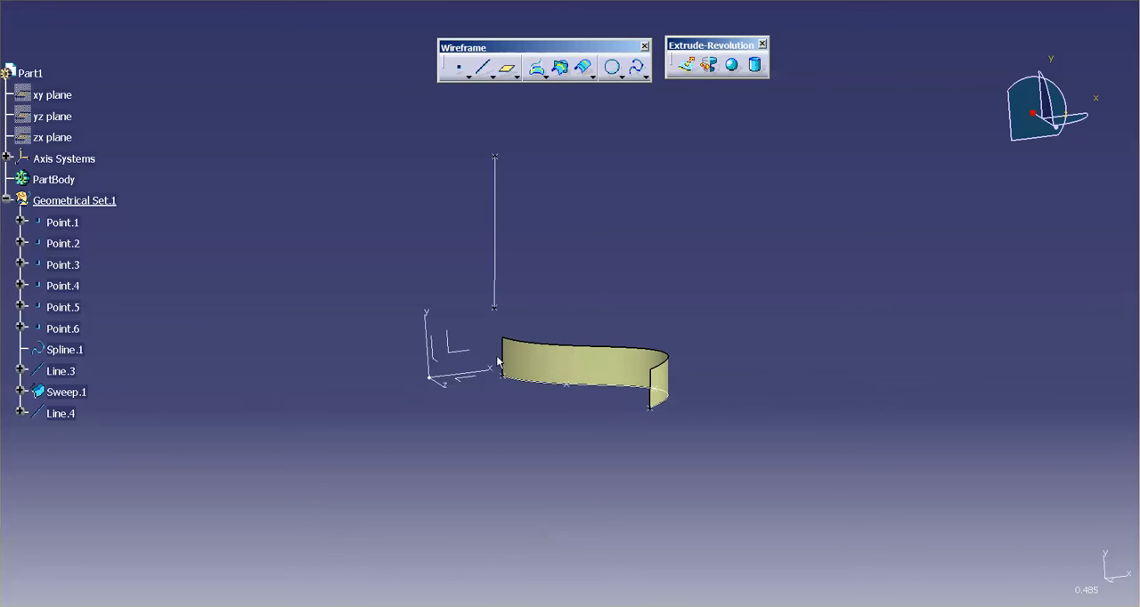
mouse_move(559, 268)
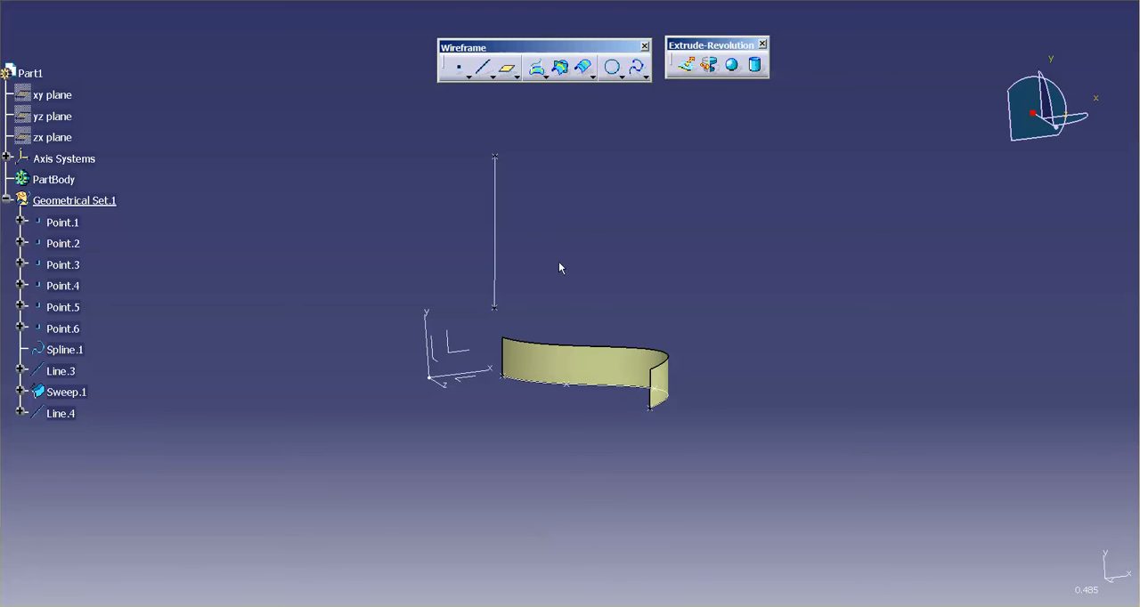
click(60, 413)
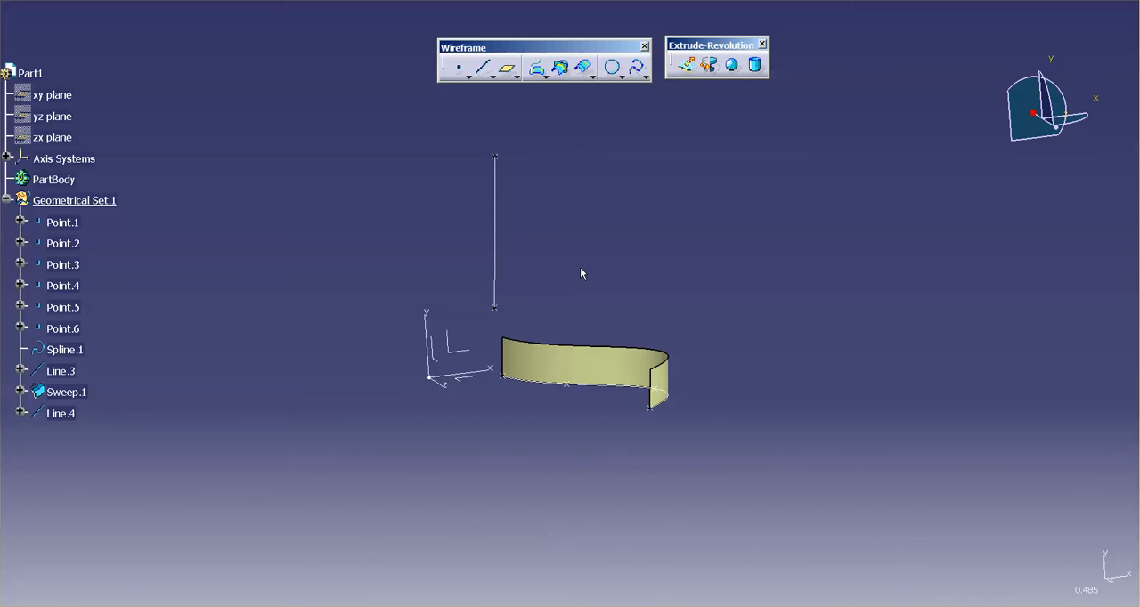
mouse_move(596, 409)
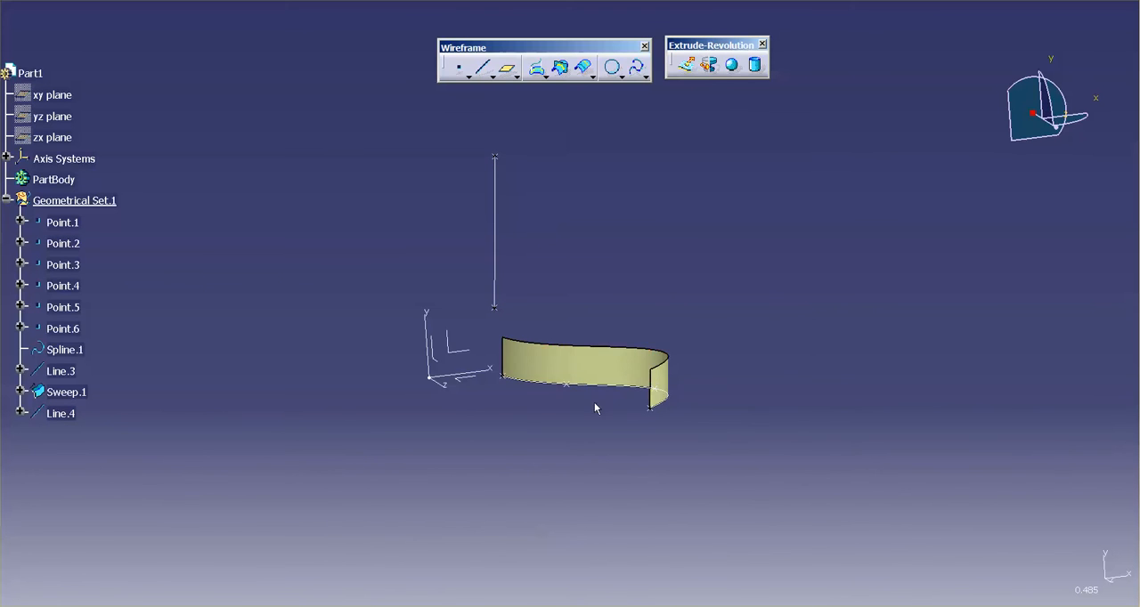
drag(587, 374, 561, 436)
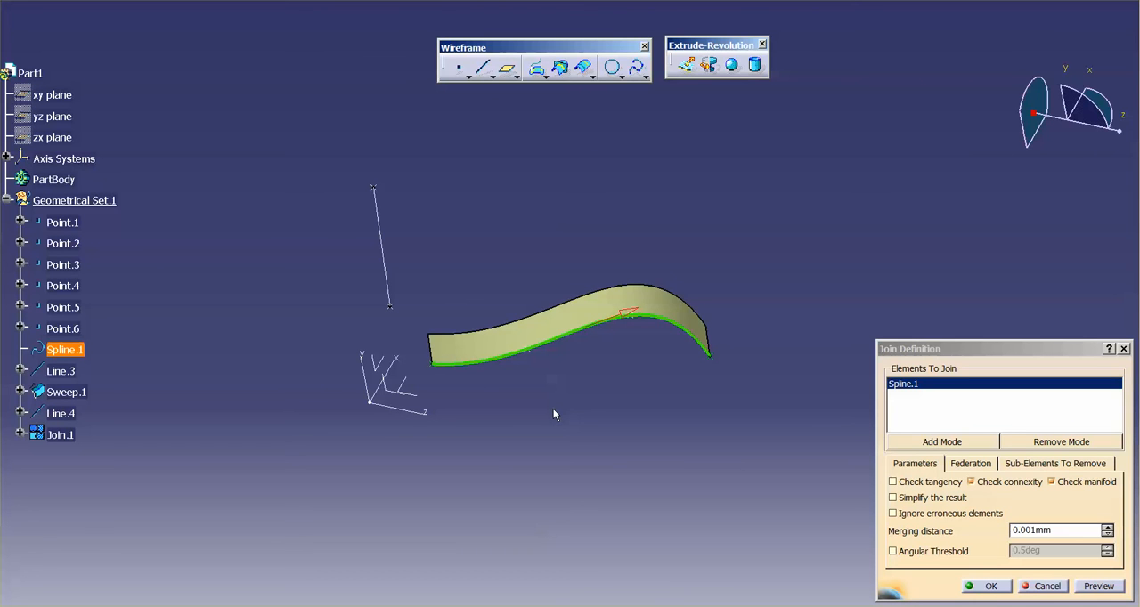
mouse_move(414, 249)
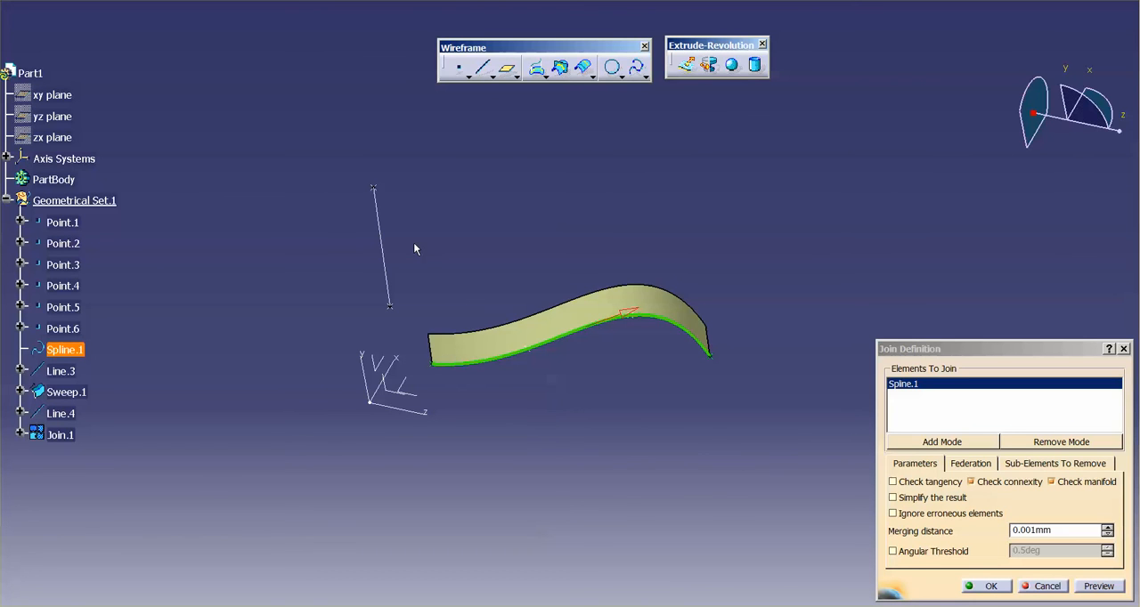
mouse_move(759, 233)
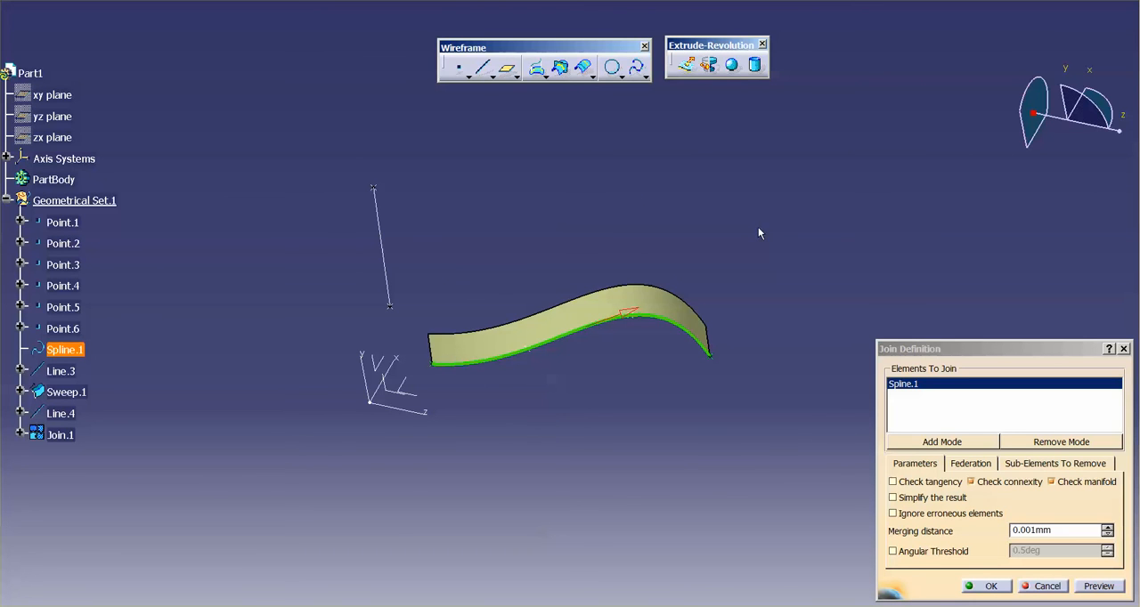